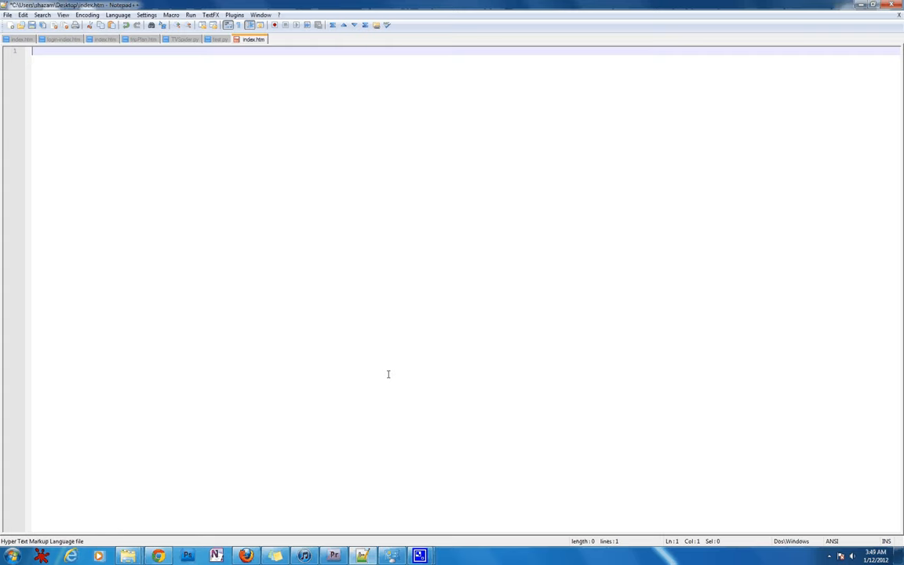
{"action": "mouse_move", "coordinate": [394, 376]}
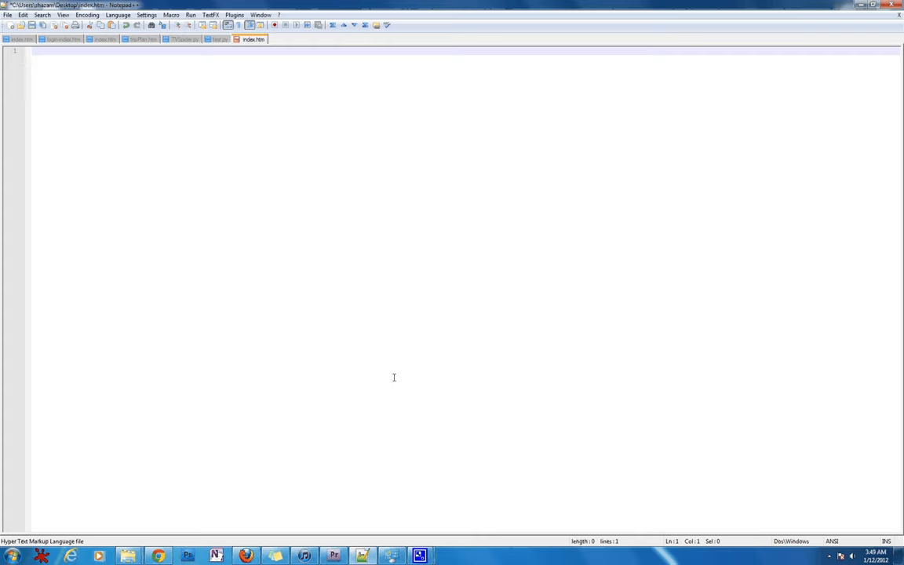
{"action": "mouse_move", "coordinate": [399, 378]}
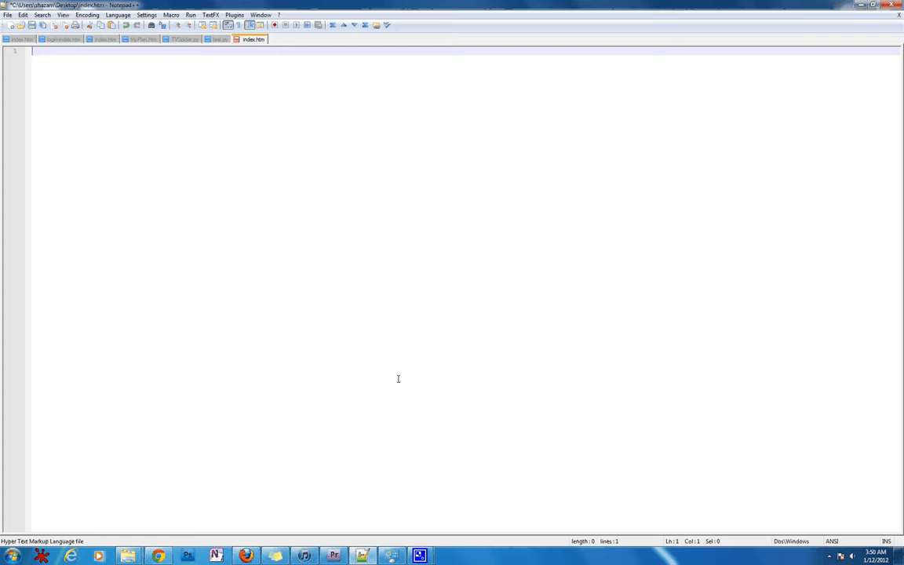
Write the <html> and </html> tag pair with a blank line left between them.
{"action": "type", "text": "<"}
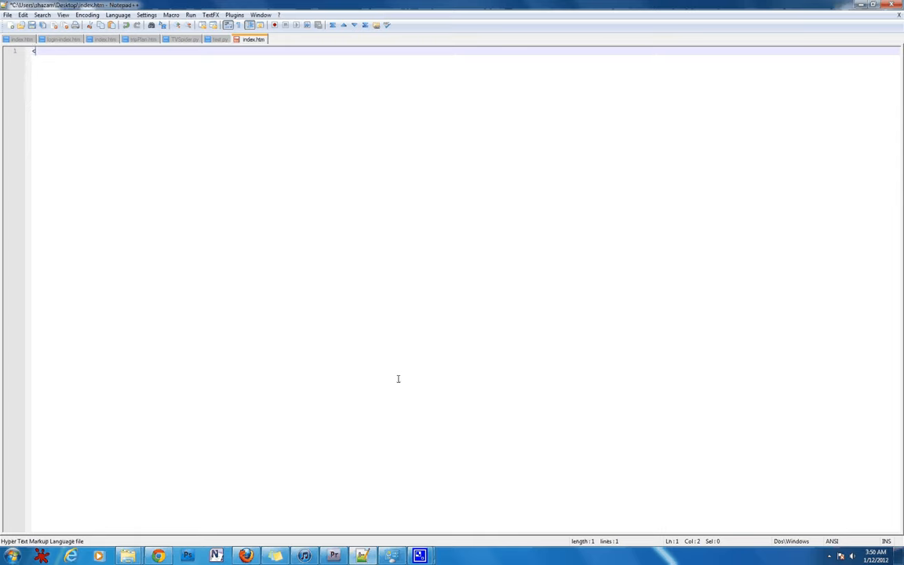
{"action": "type", "text": "ht"}
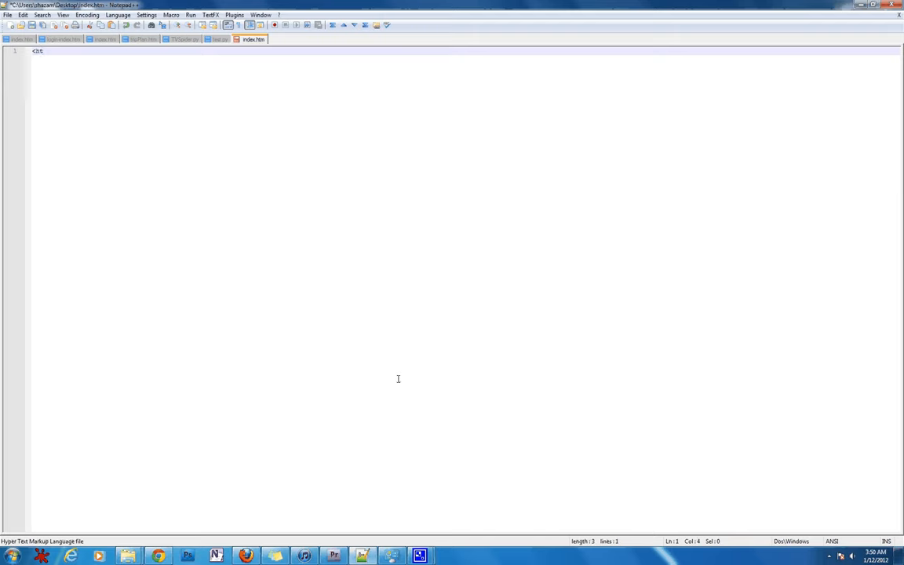
{"action": "type", "text": "ml"}
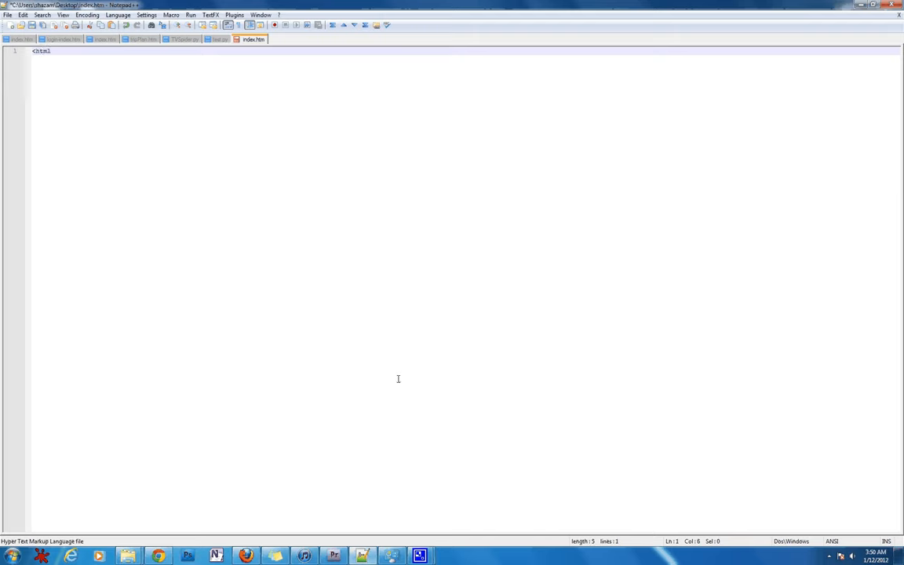
{"action": "type", "text": ">"}
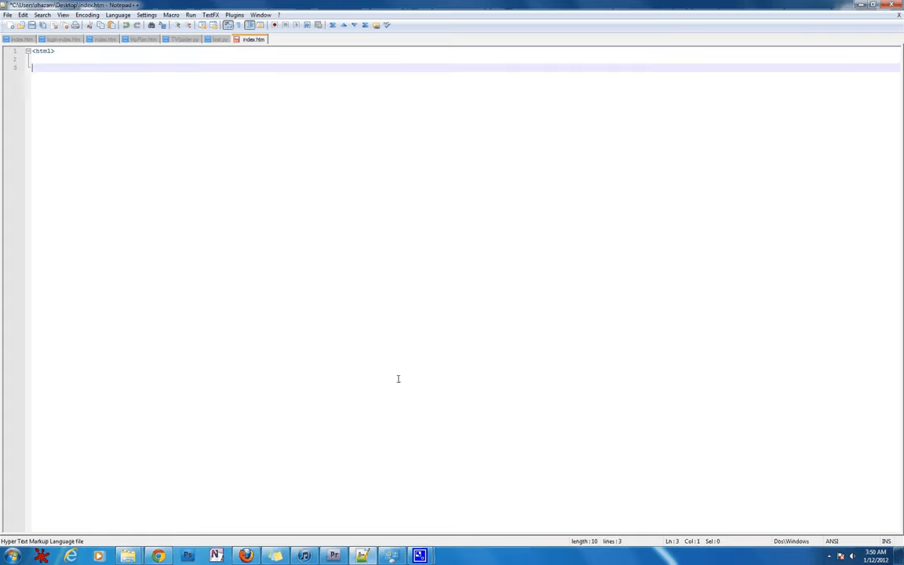
{"action": "type", "text": "</"}
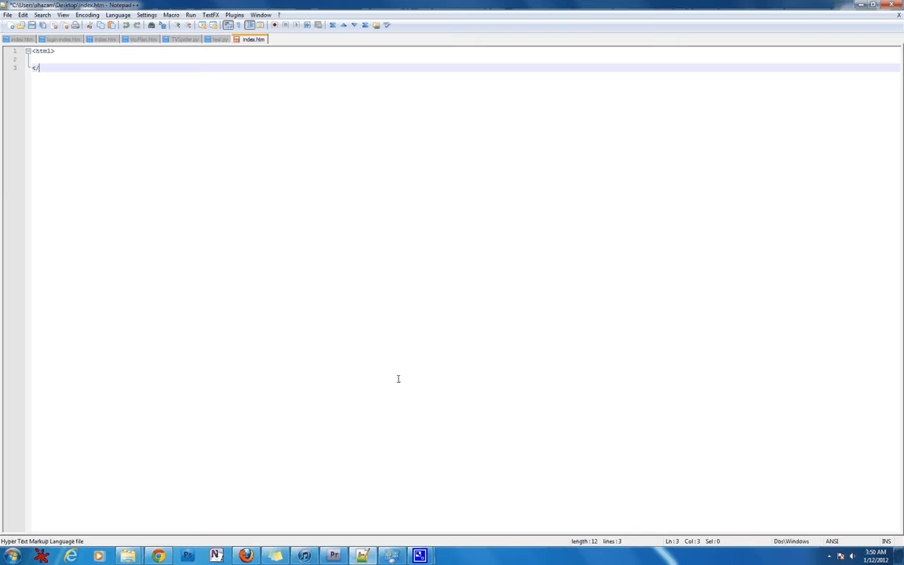
{"action": "type", "text": "h"}
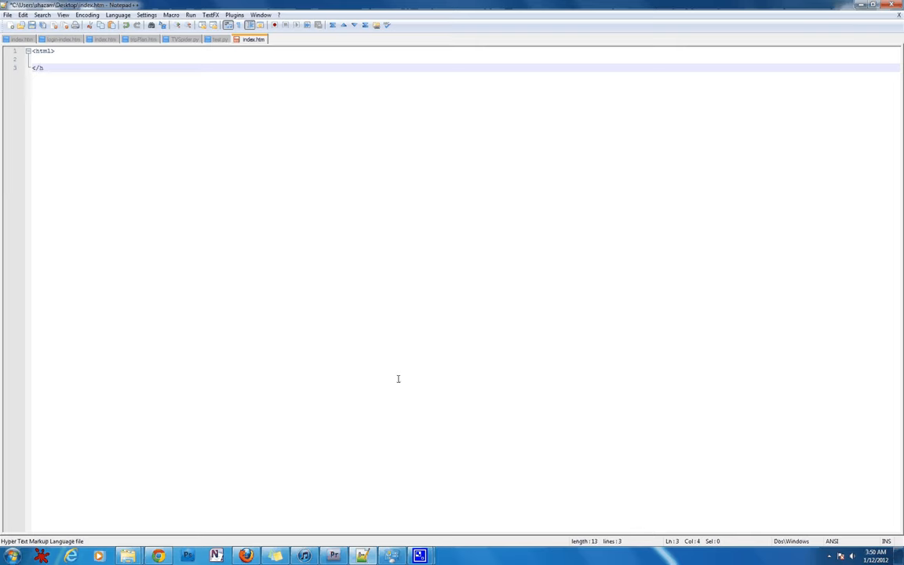
{"action": "type", "text": "tml>"}
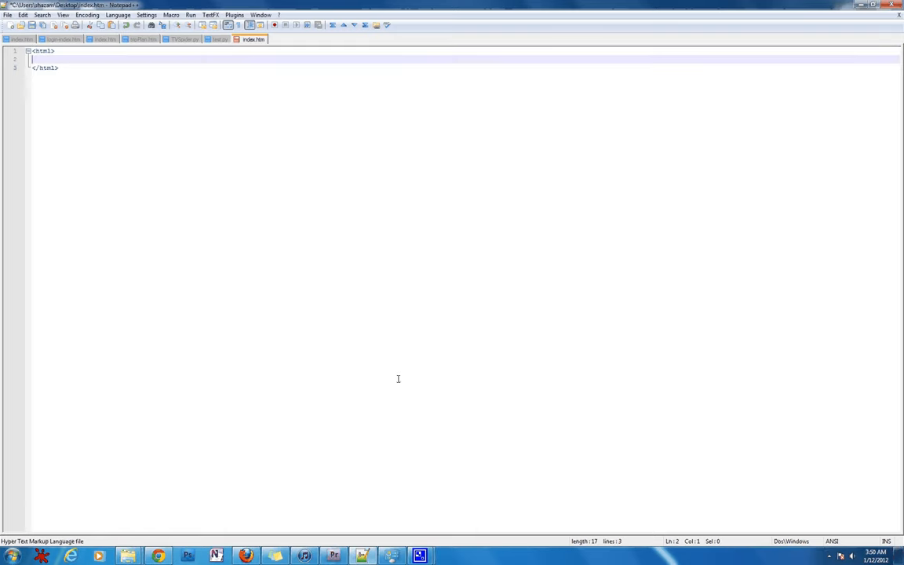
{"action": "key", "text": "ctrl+a"}
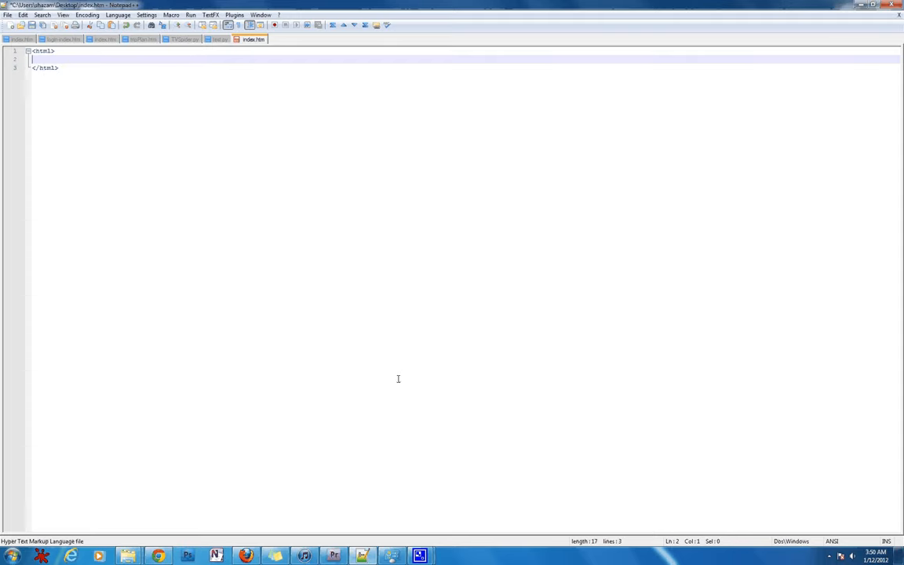
Add a <head> section holding <title>home</title> inside the html tags.
{"action": "type", "text": "<"}
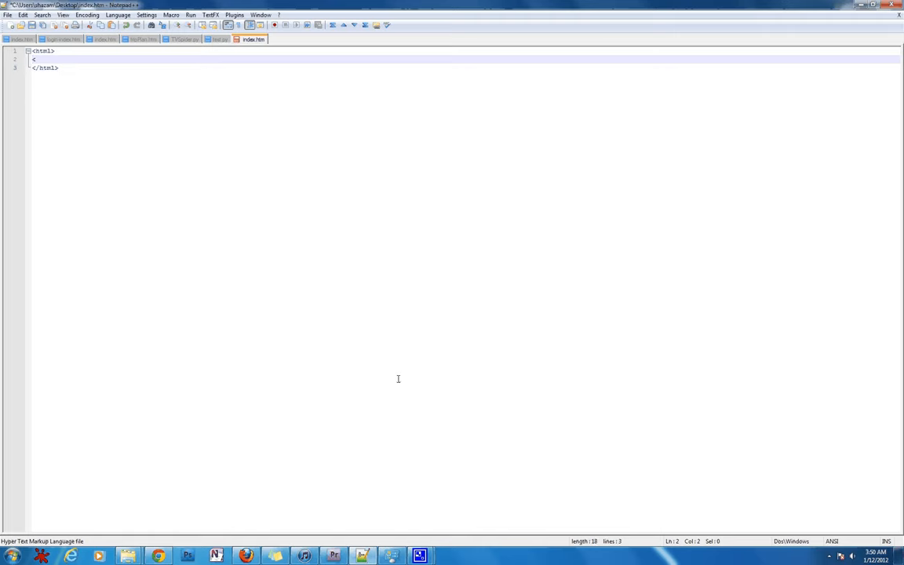
{"action": "type", "text": "head>"}
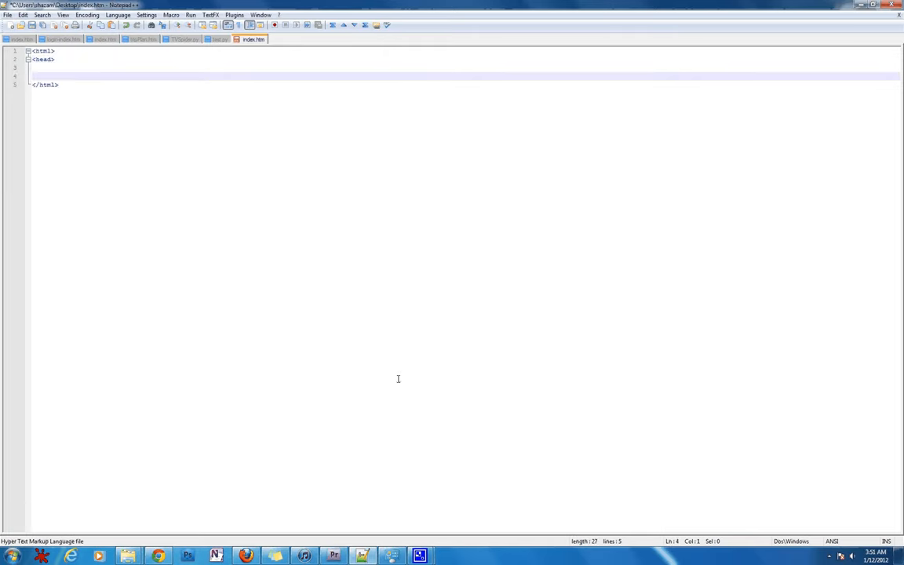
{"action": "type", "text": "</head>"}
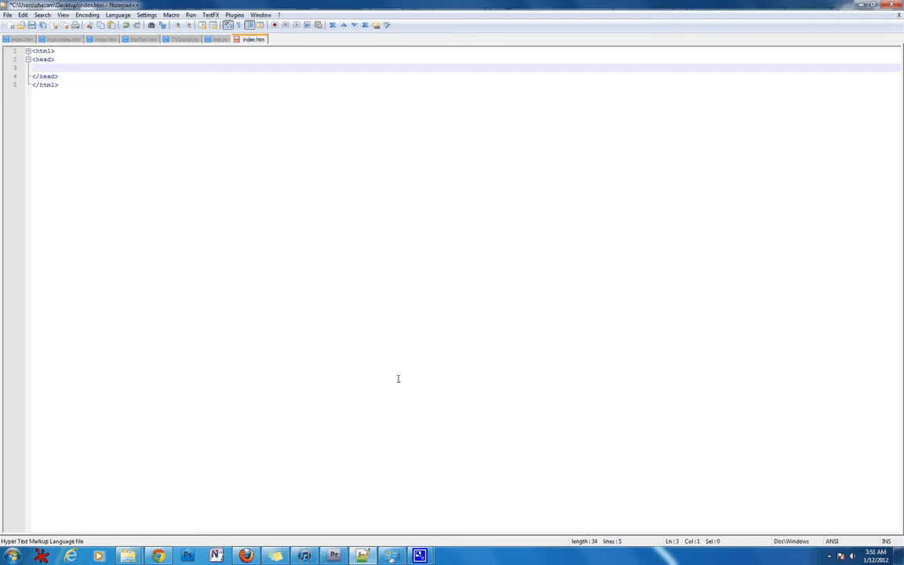
{"action": "type", "text": "<t"}
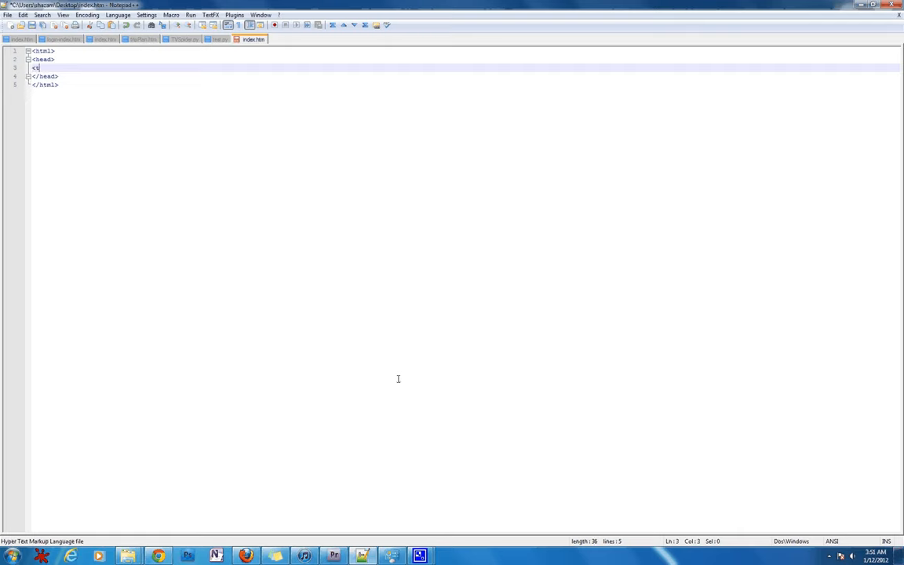
{"action": "type", "text": "title><t"}
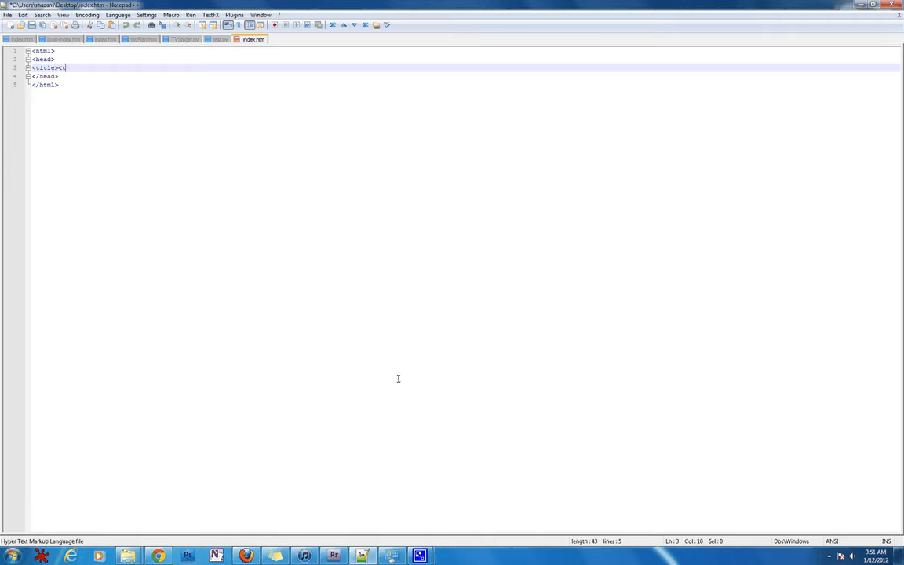
{"action": "type", "text": "itle>"}
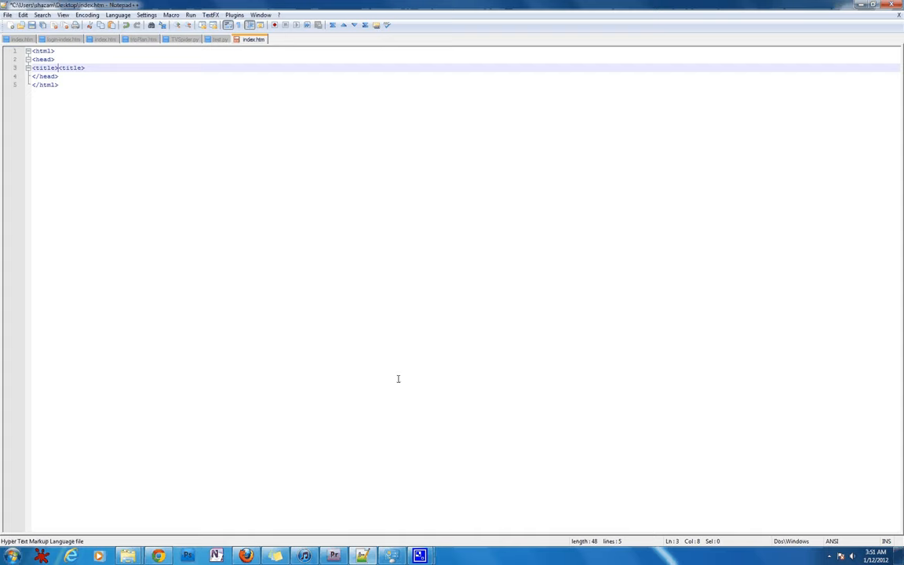
{"action": "type", "text": "home."}
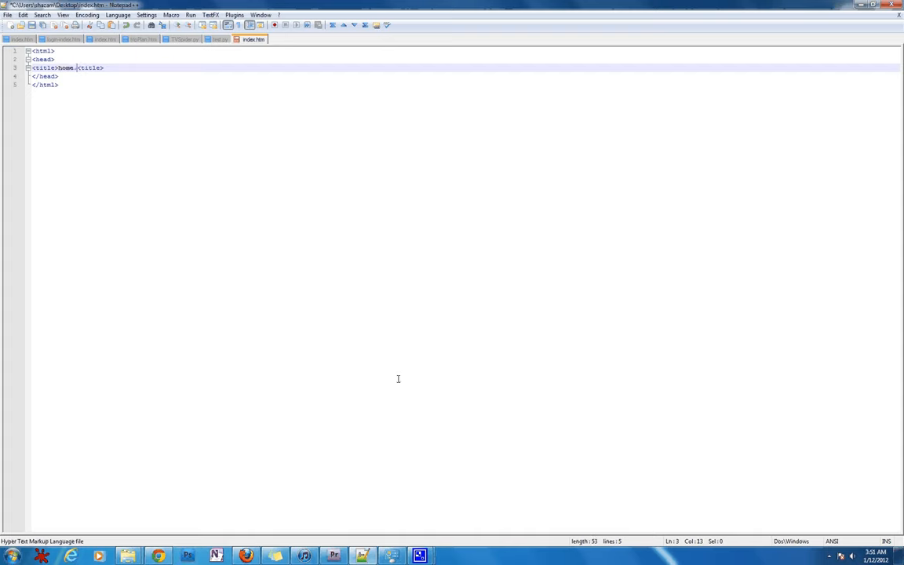
{"action": "key", "text": "Backspace"}
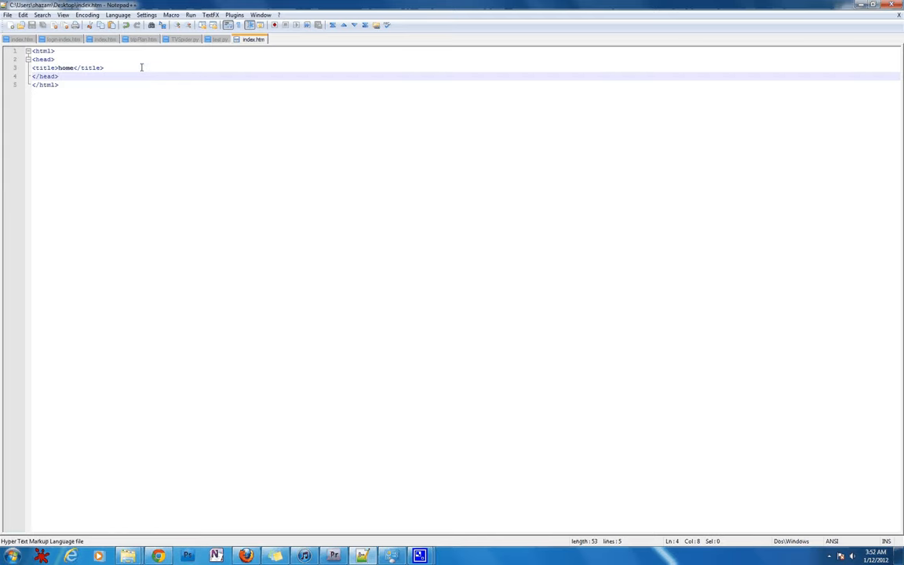
Add a <body></body> section after the head with the plain word hello inside.
{"action": "key", "text": "Enter"}
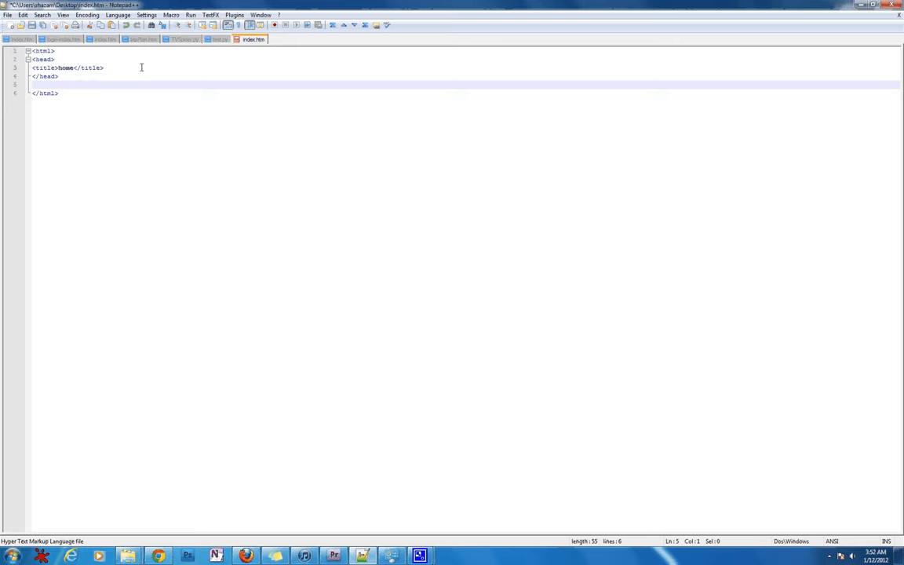
{"action": "type", "text": "<"}
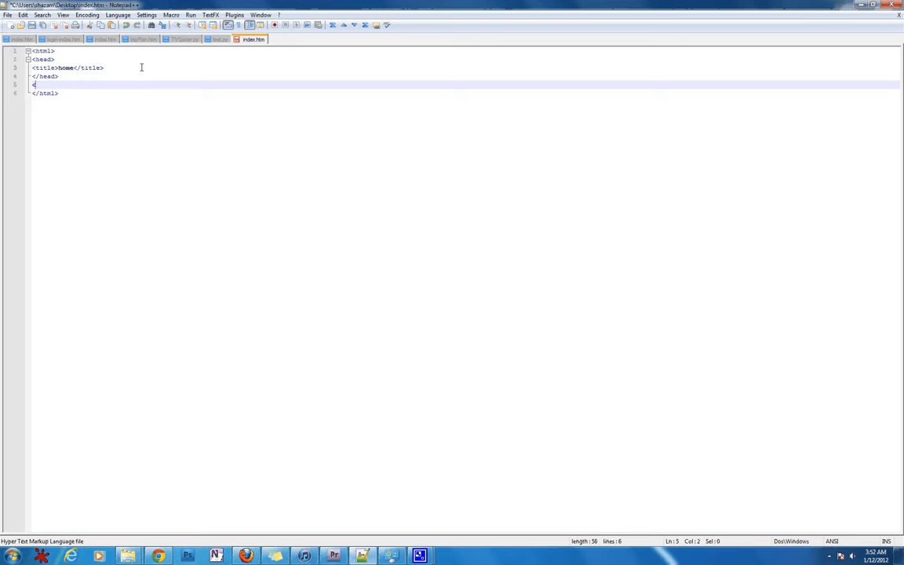
{"action": "type", "text": "body>"}
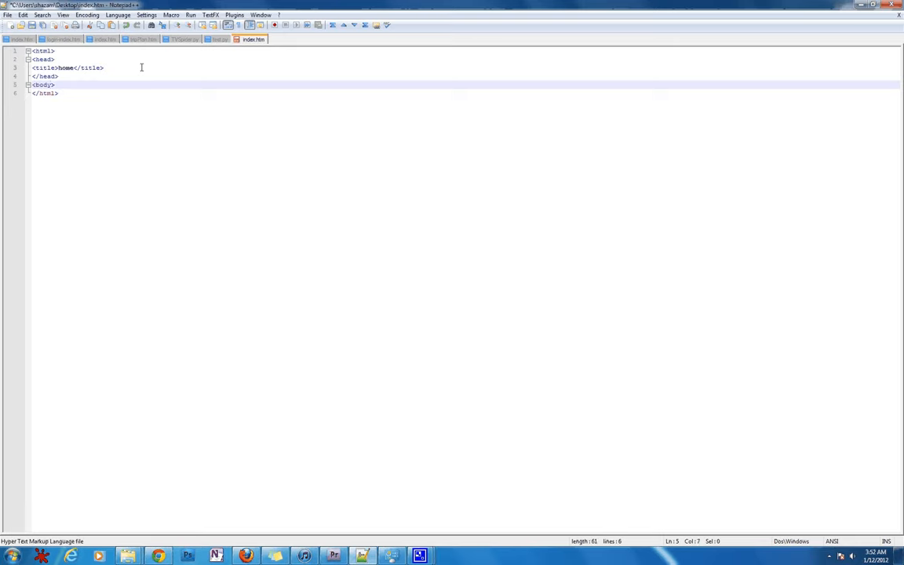
{"action": "type", "text": "</body>"}
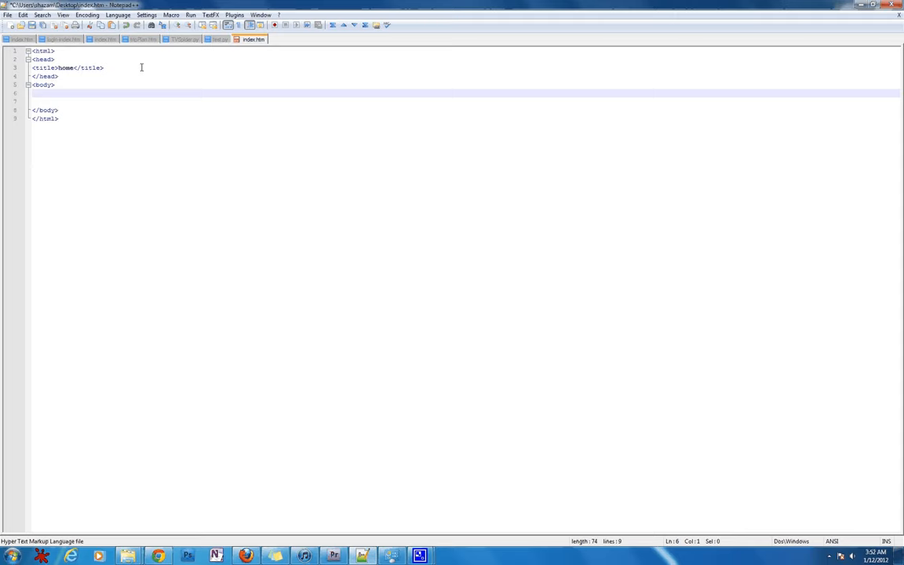
{"action": "type", "text": "hel"}
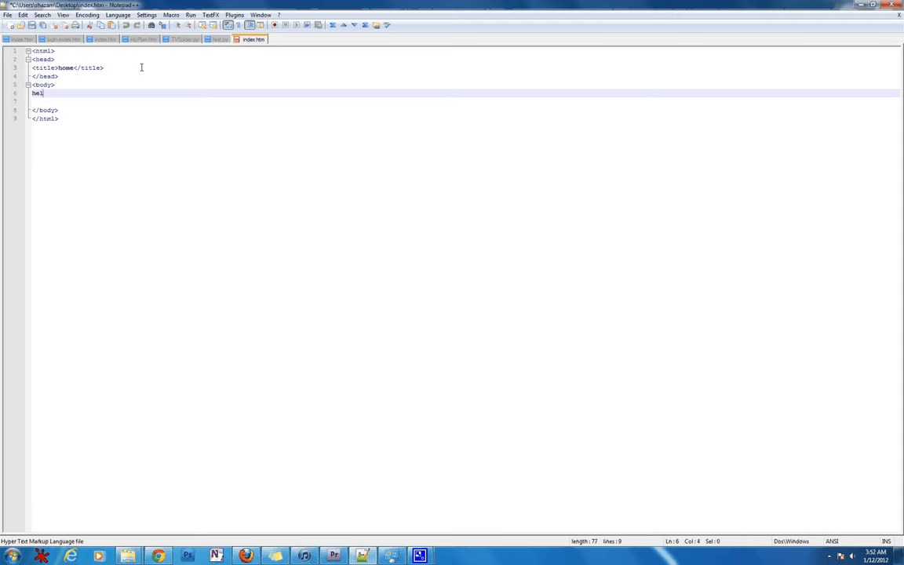
{"action": "type", "text": "lo"}
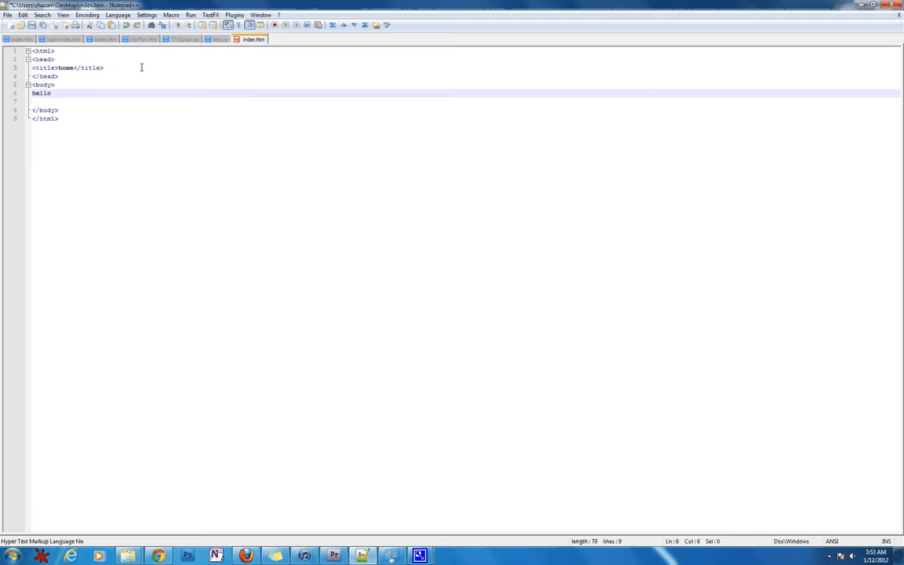
{"action": "type", "text": "<p></p>"}
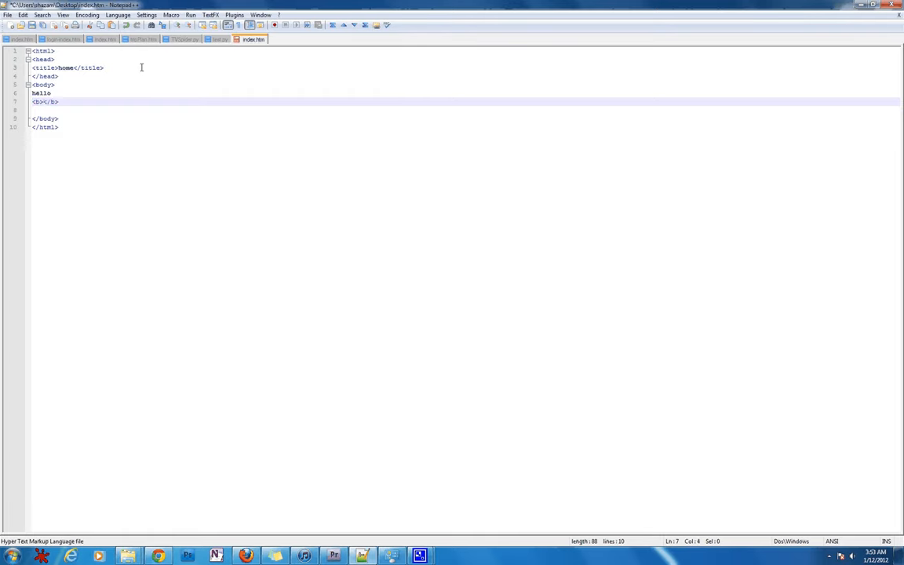
Add <b>hello</b> and <i>hello</i> lines, then begin a <br tag beneath them.
{"action": "type", "text": "hello"}
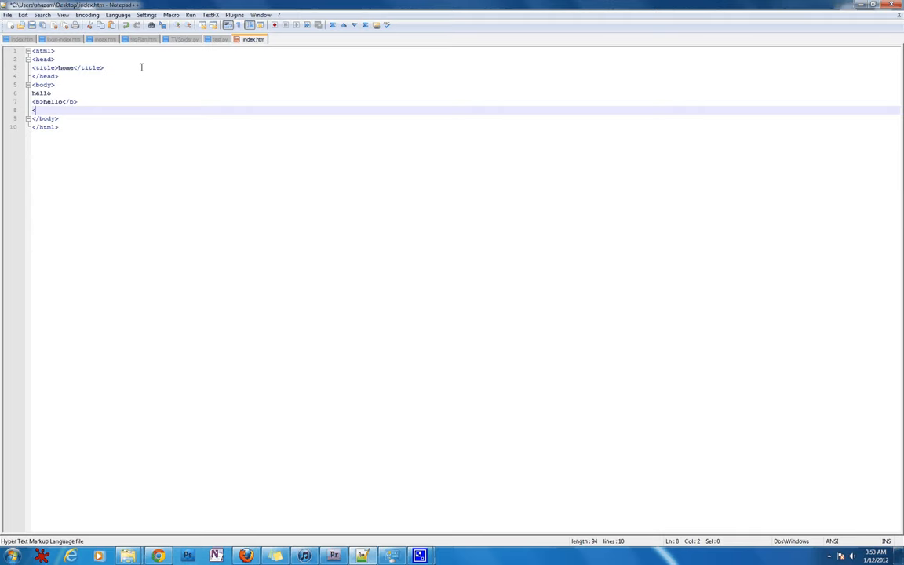
{"action": "type", "text": "<i><"}
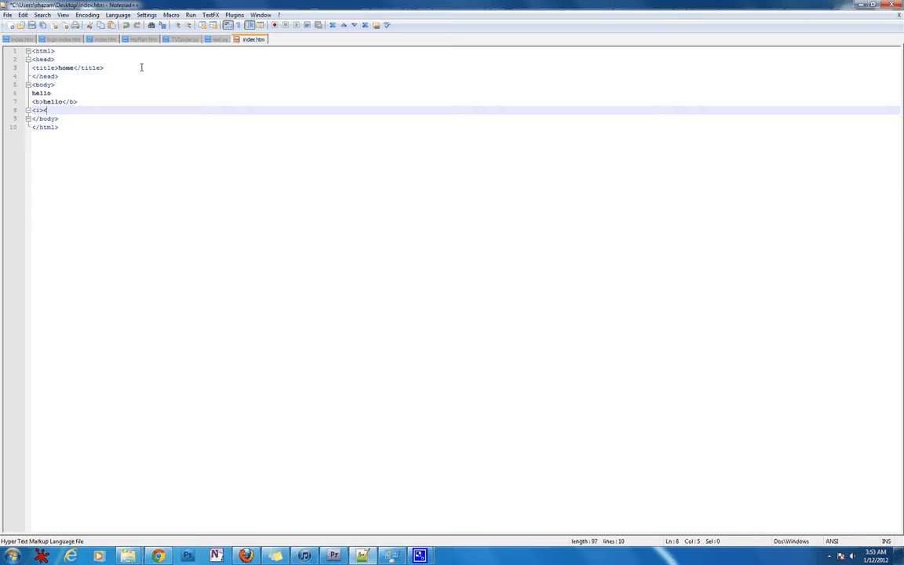
{"action": "type", "text": "/i>"}
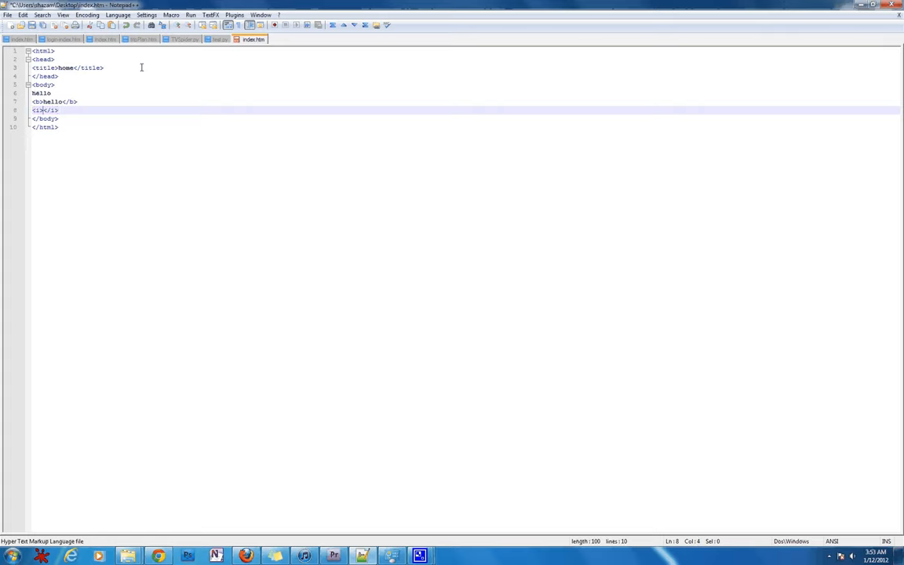
{"action": "type", "text": "hello"}
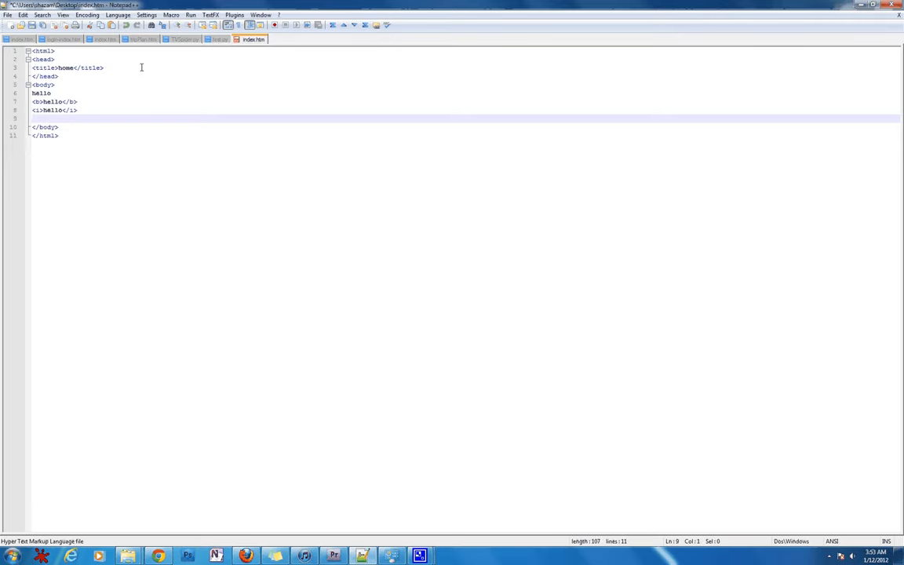
{"action": "type", "text": "<"}
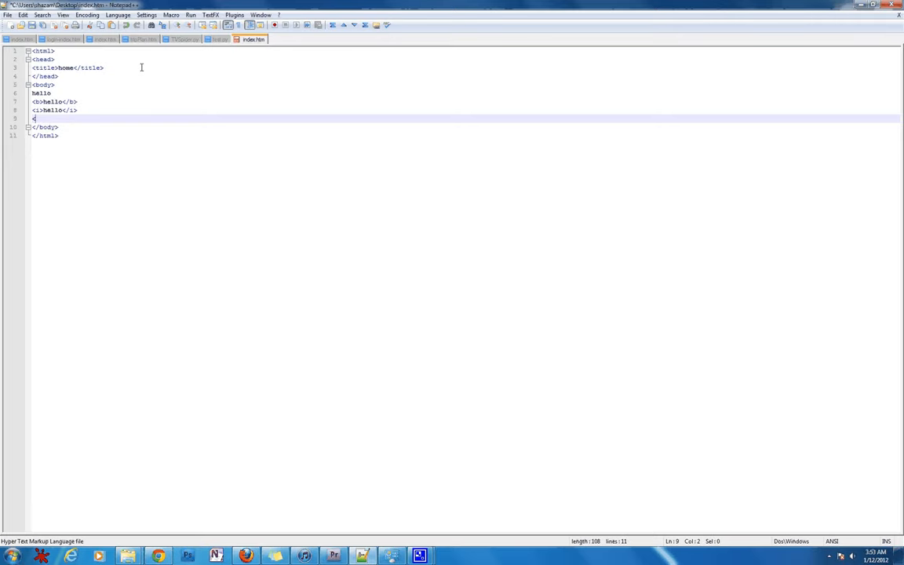
{"action": "type", "text": "br"}
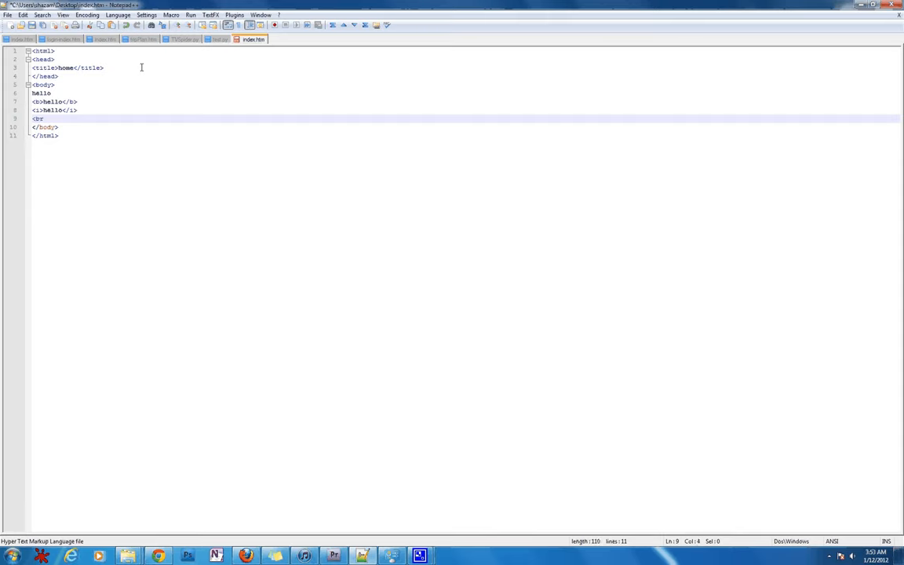
Complete the self-closing <br/> tag and start the next tag on a new line.
{"action": "type", "text": "/>"}
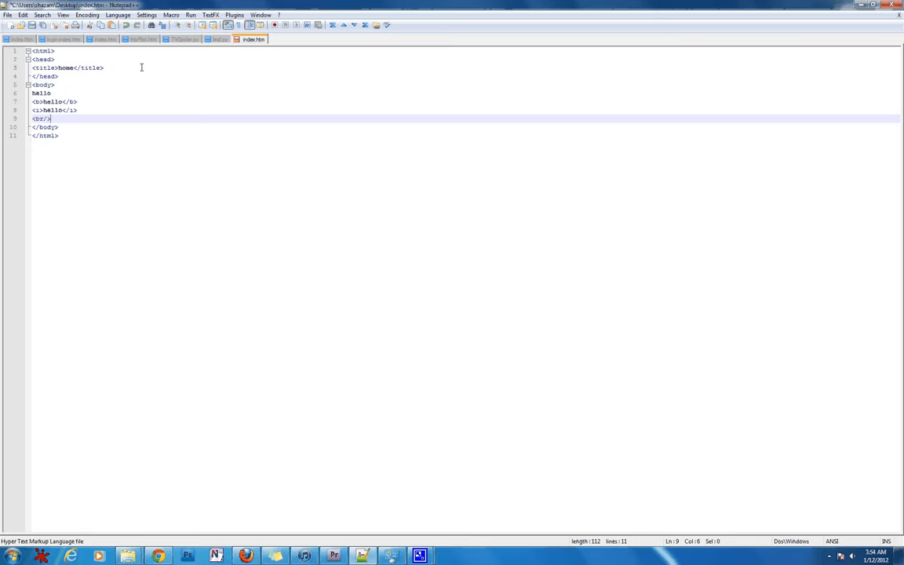
{"action": "key", "text": "Enter"}
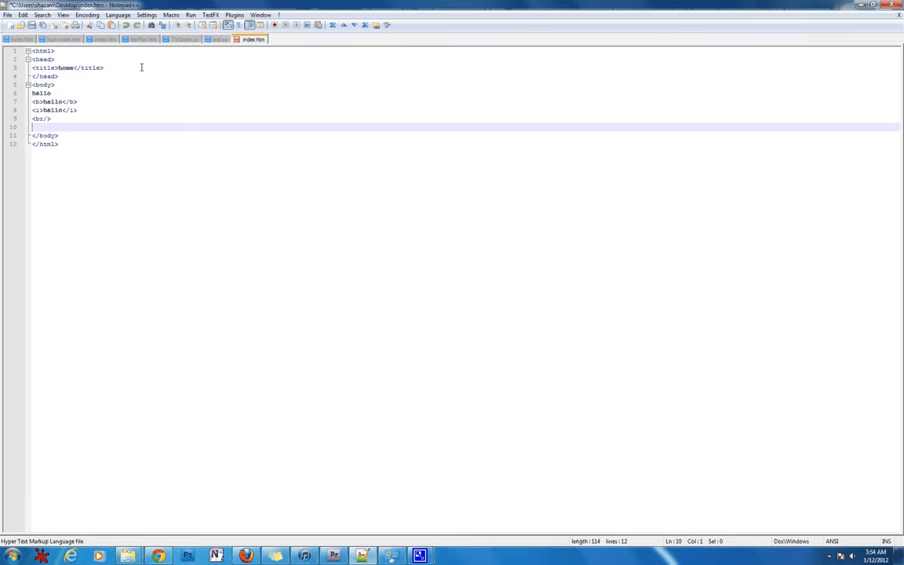
{"action": "type", "text": "<"}
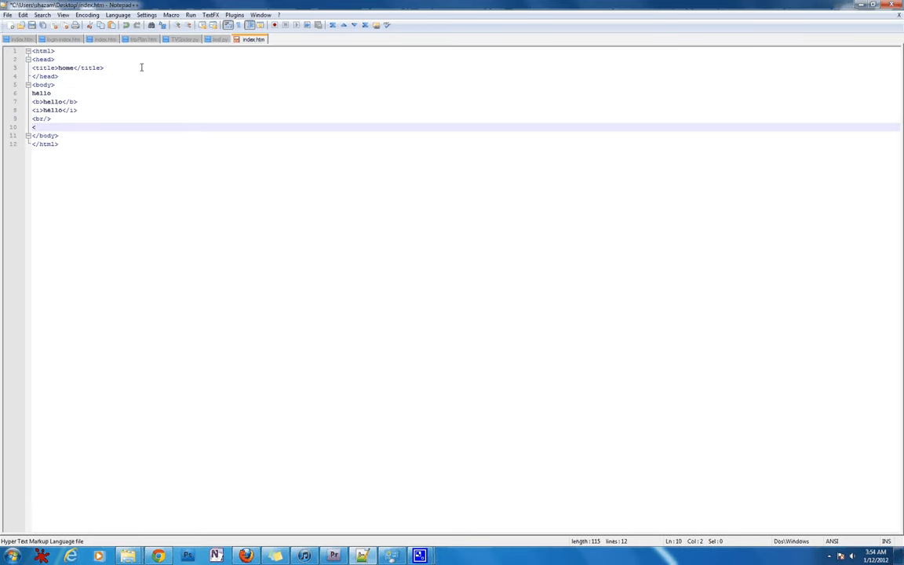
Write an <h1></h1> heading containing hell below the line break.
{"action": "type", "text": "h1>"}
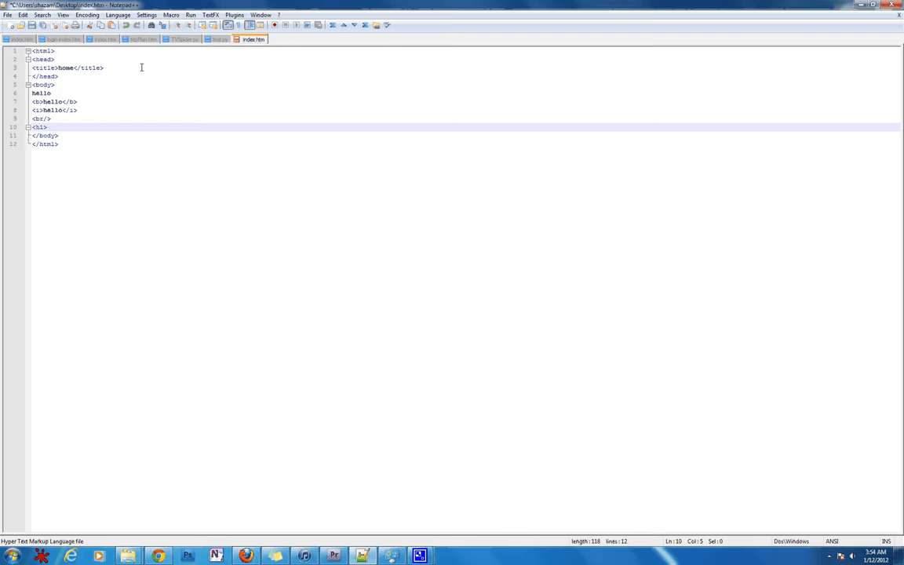
{"action": "type", "text": "</h"}
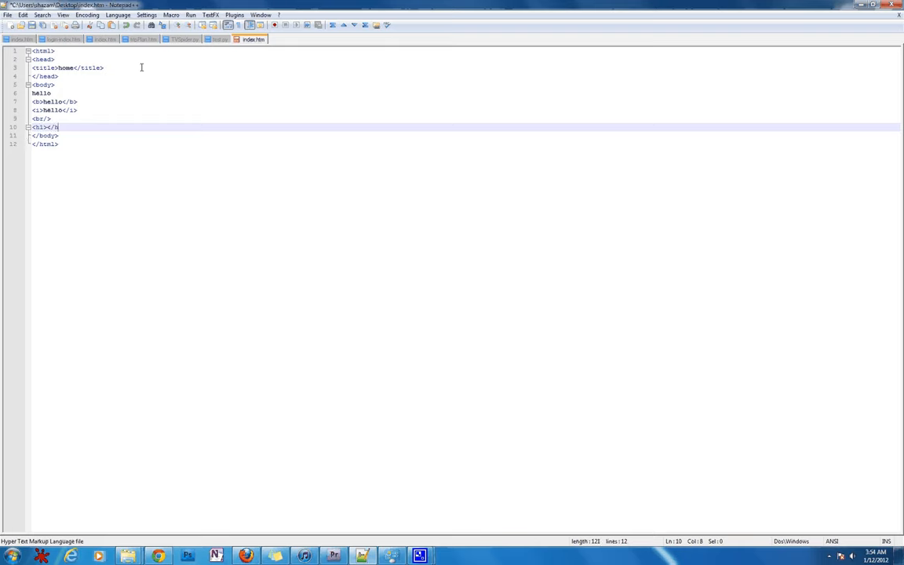
{"action": "type", "text": "1>"}
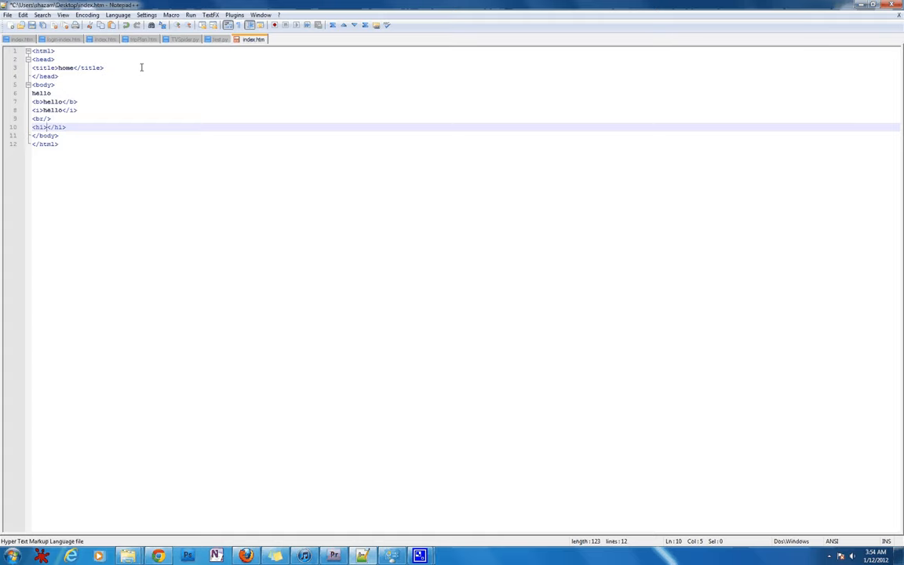
{"action": "type", "text": "hell"}
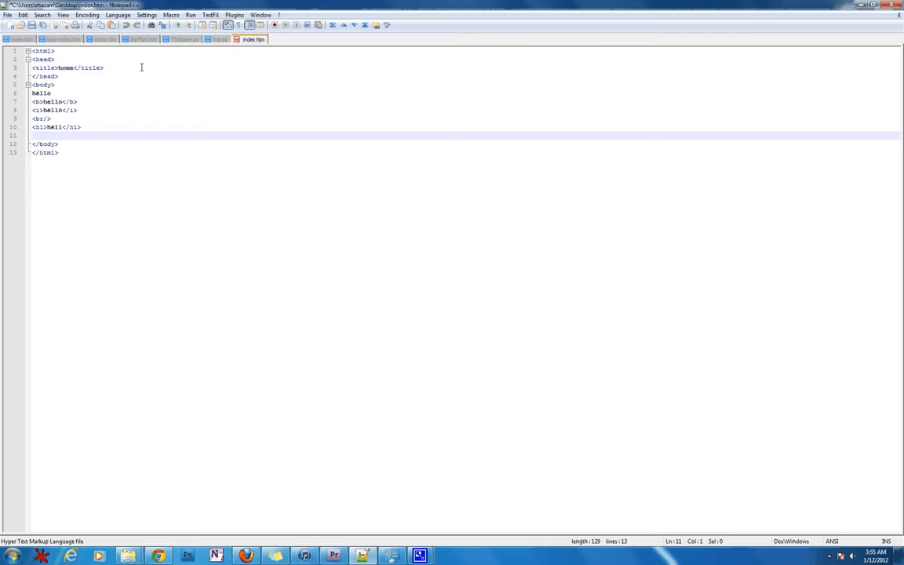
Write a <p>hello</p> paragraph after the heading.
{"action": "type", "text": "<p>"}
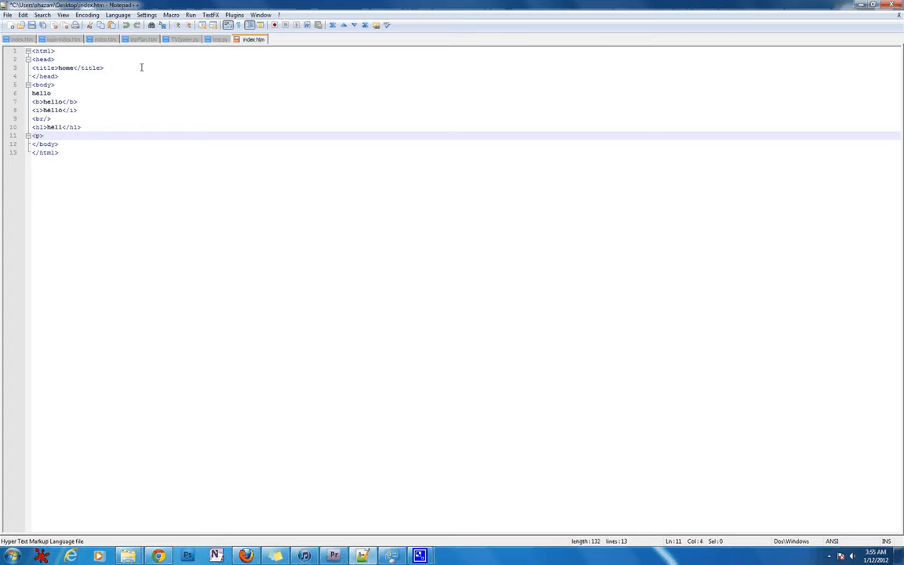
{"action": "type", "text": "</p>"}
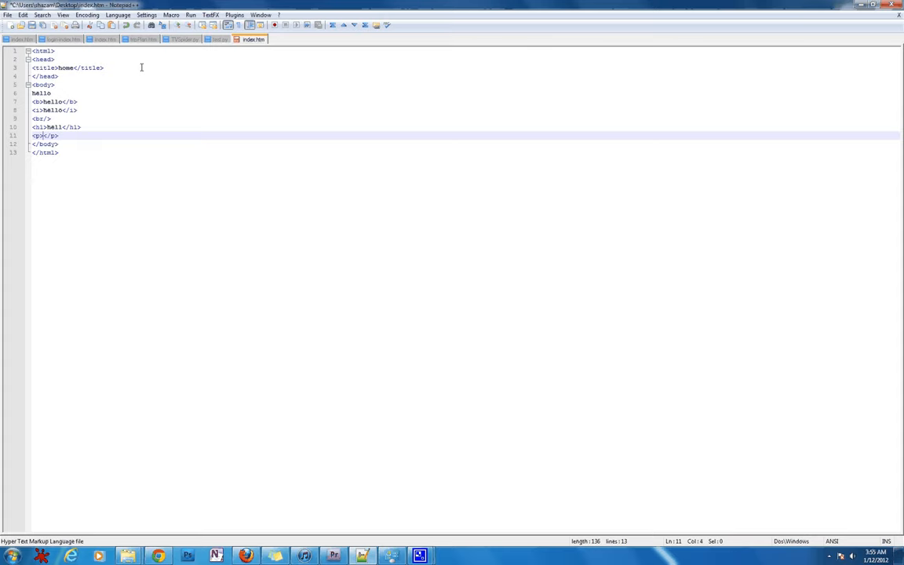
{"action": "type", "text": "hel"}
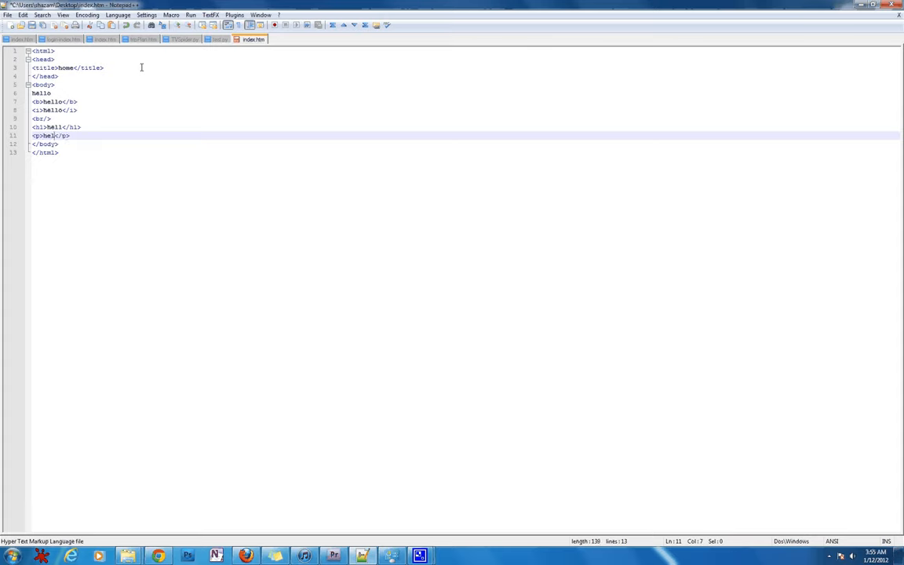
{"action": "type", "text": "lo"}
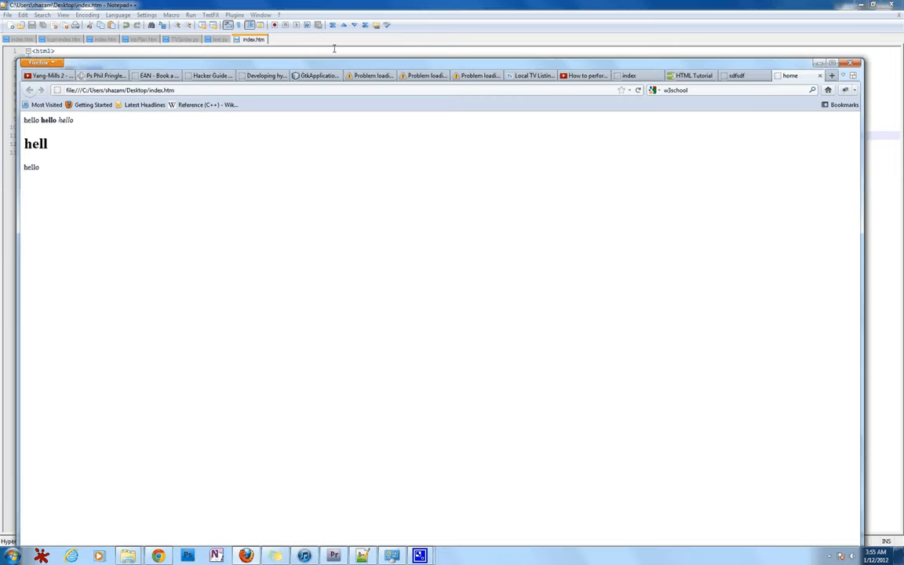
{"action": "mouse_move", "coordinate": [342, 63]}
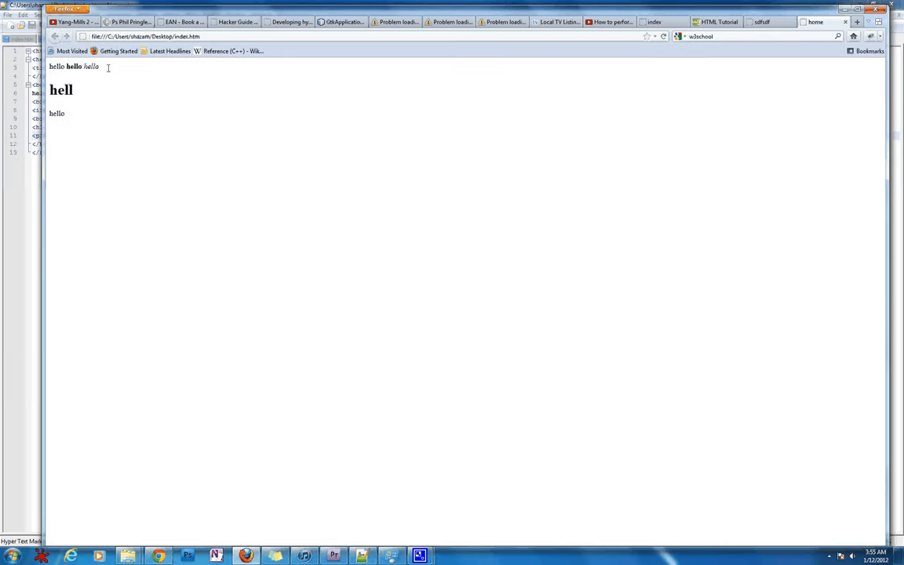
Refresh the index.htm tab in Firefox to preview the bold, italic, heading and paragraph hellos.
{"action": "left_click_drag", "start_coordinate": [50, 66], "coordinate": [100, 66]}
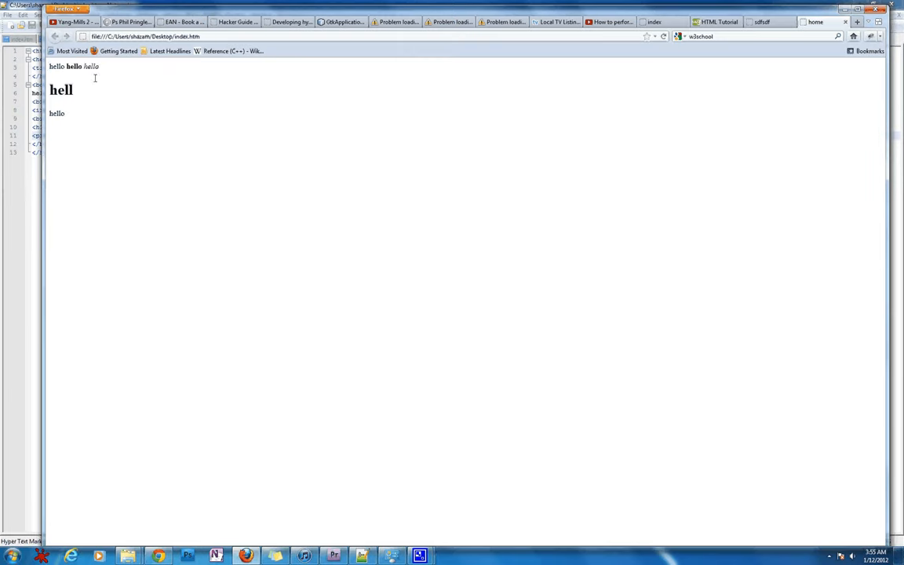
{"action": "left_click_drag", "start_coordinate": [49, 66], "coordinate": [98, 66]}
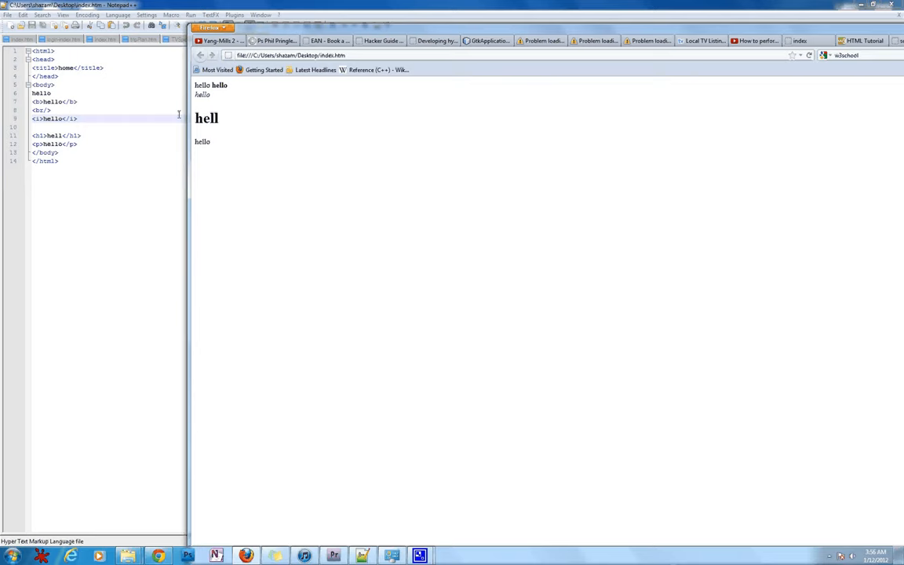
{"action": "double_click", "coordinate": [205, 117]}
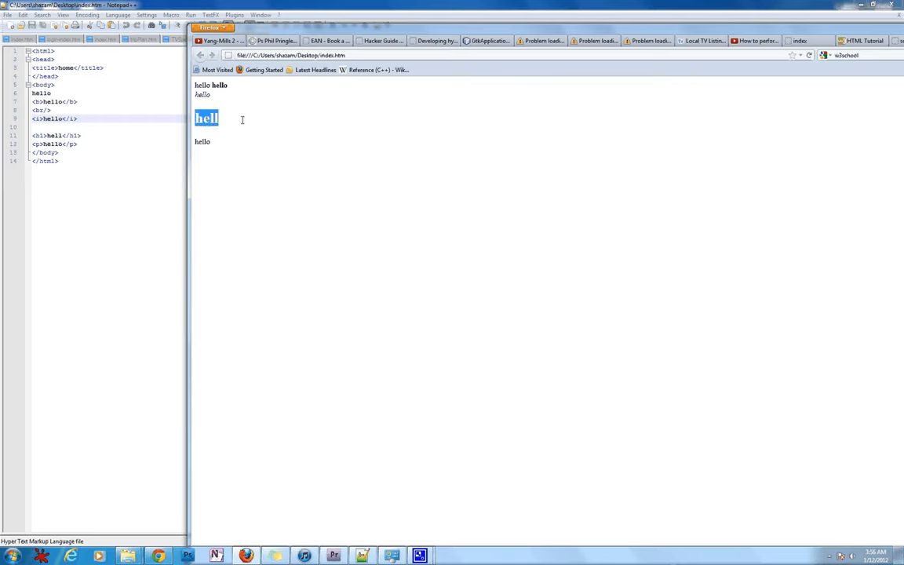
{"action": "mouse_move", "coordinate": [200, 107]}
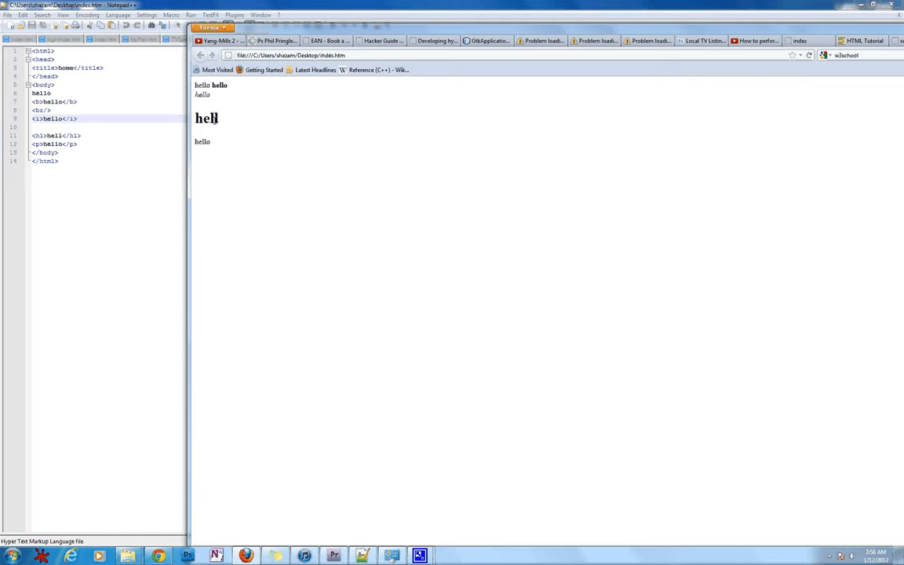
{"action": "mouse_move", "coordinate": [229, 141]}
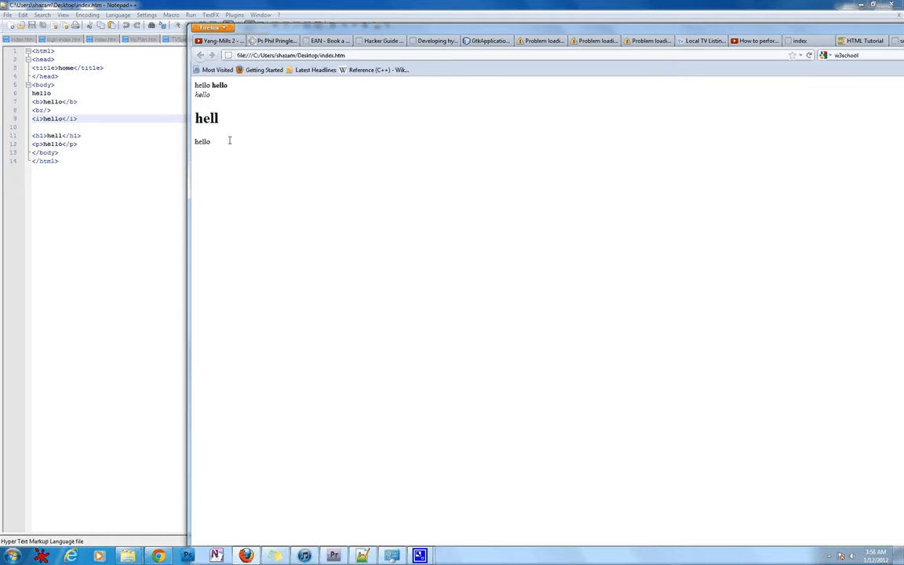
{"action": "double_click", "coordinate": [201, 141]}
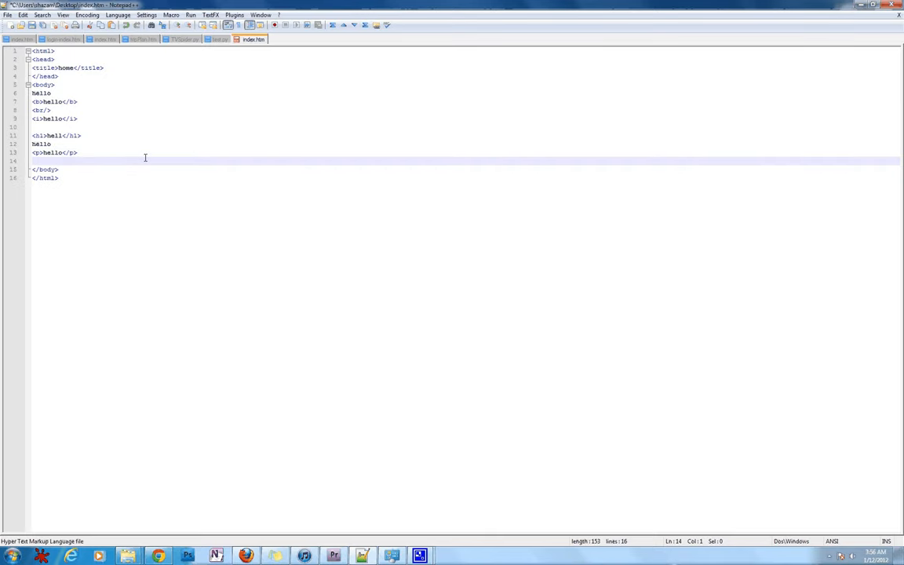
Add untagged hello lines after the h1 and after the paragraph, then return to the browser.
{"action": "type", "text": "hel"}
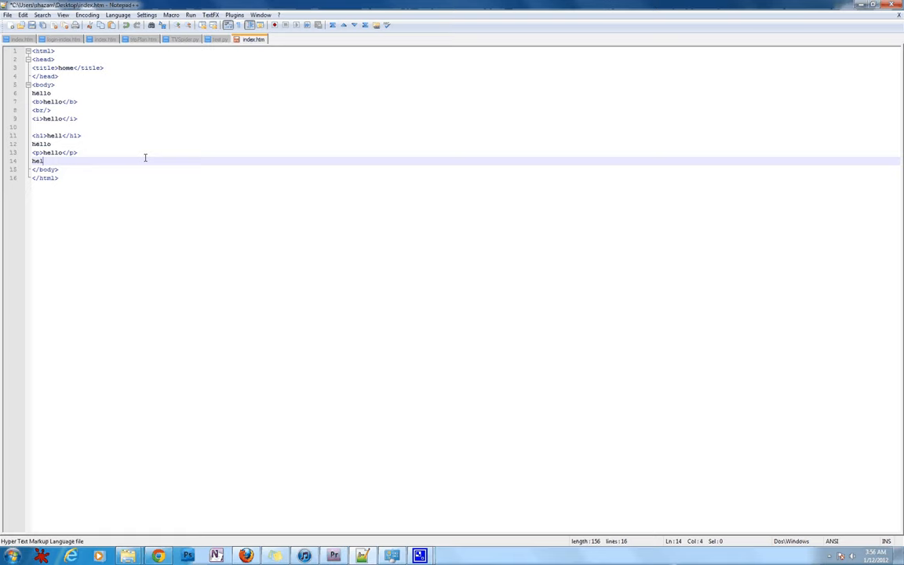
{"action": "type", "text": "lo"}
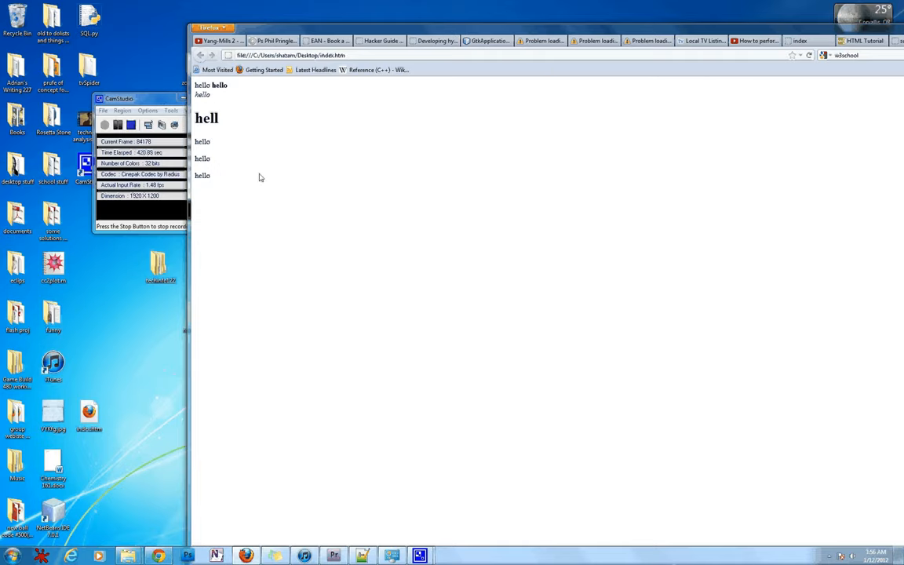
{"action": "mouse_move", "coordinate": [306, 364]}
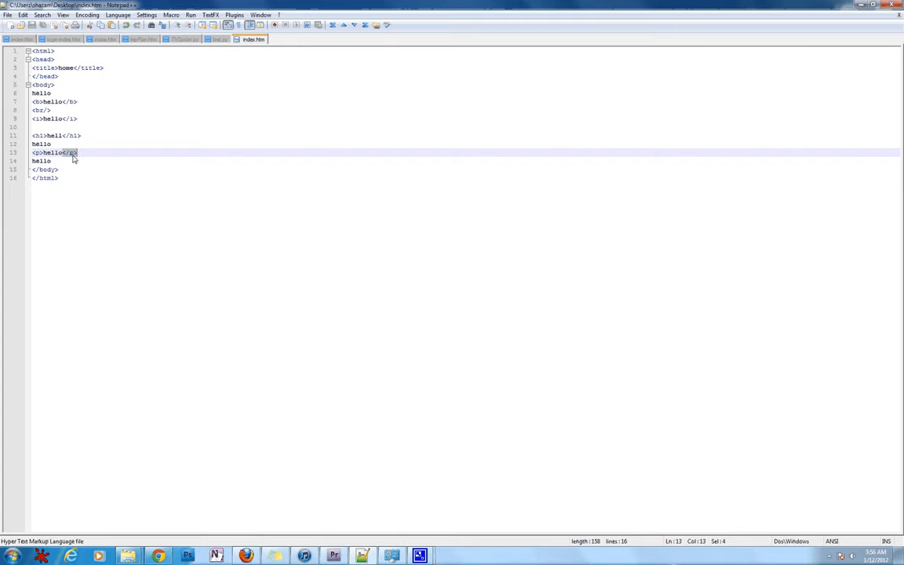
{"action": "left_click", "coordinate": [60, 177]}
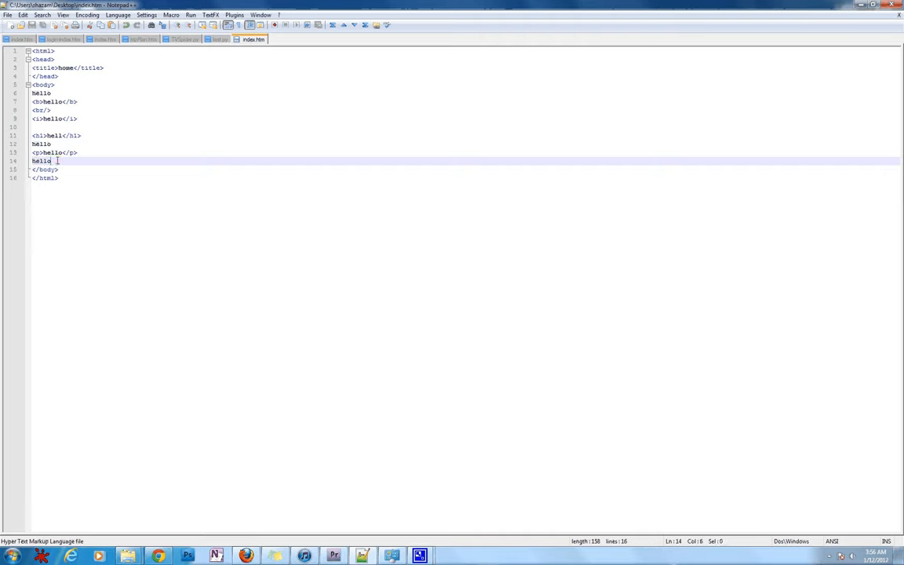
{"action": "mouse_move", "coordinate": [108, 160]}
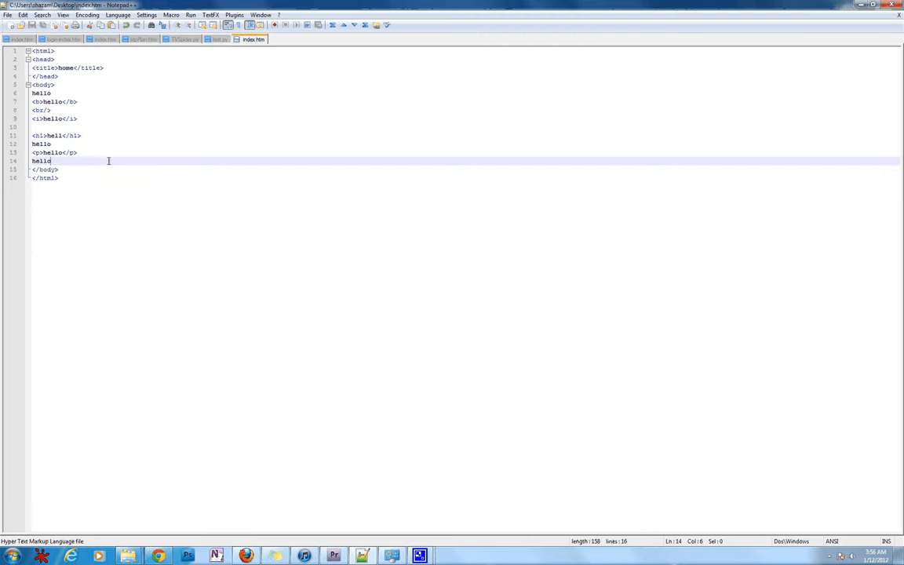
{"action": "key", "text": "Enter"}
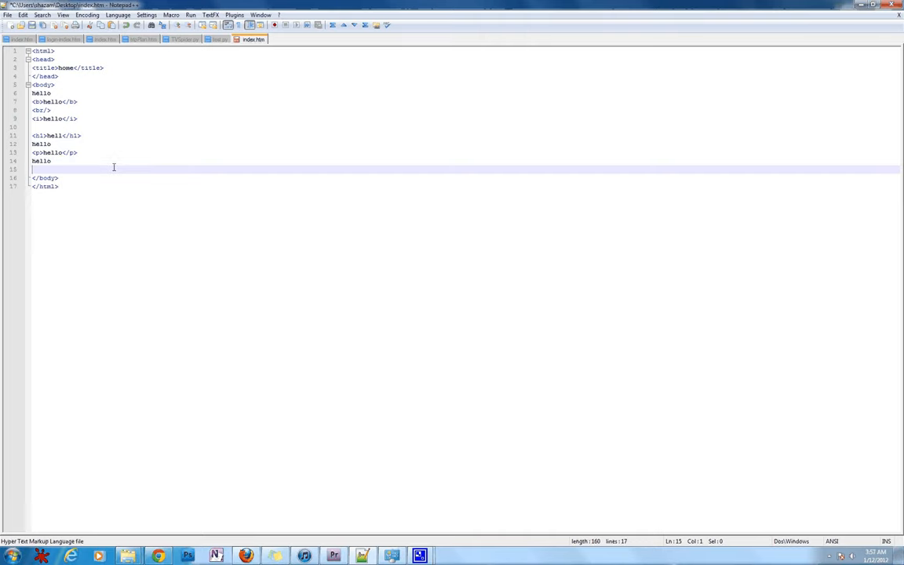
{"action": "type", "text": "hello"}
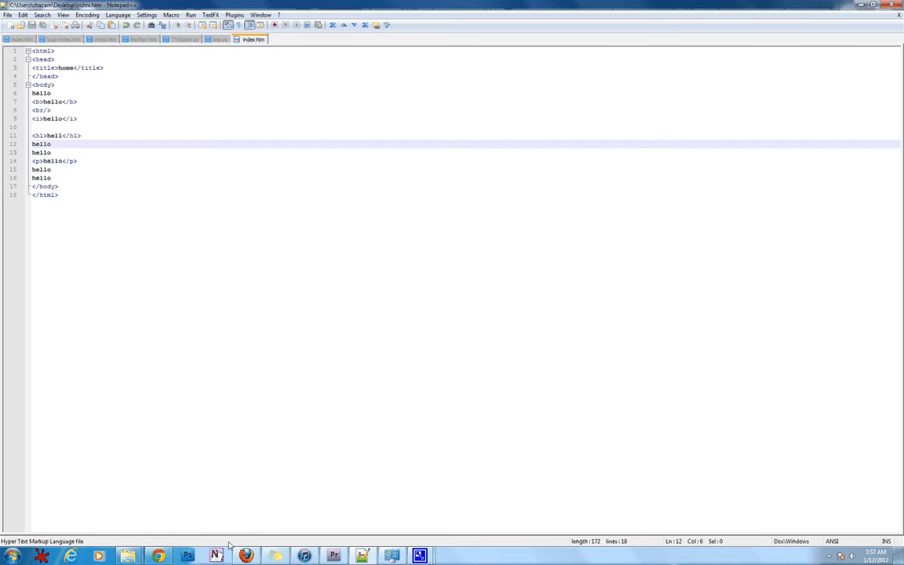
{"action": "left_click", "coordinate": [245, 553]}
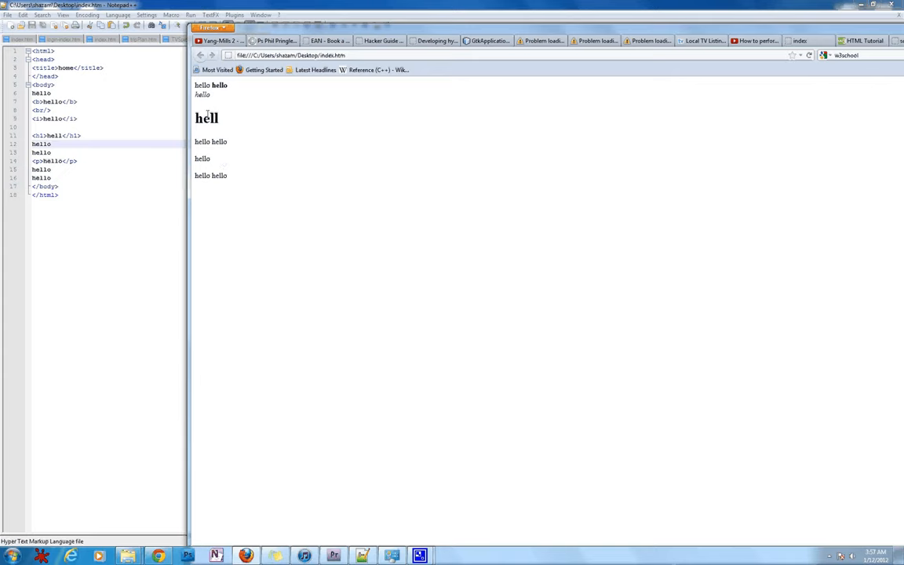
Review how the untagged hellos run together in Firefox and bring the browser back to the front.
{"action": "double_click", "coordinate": [206, 118]}
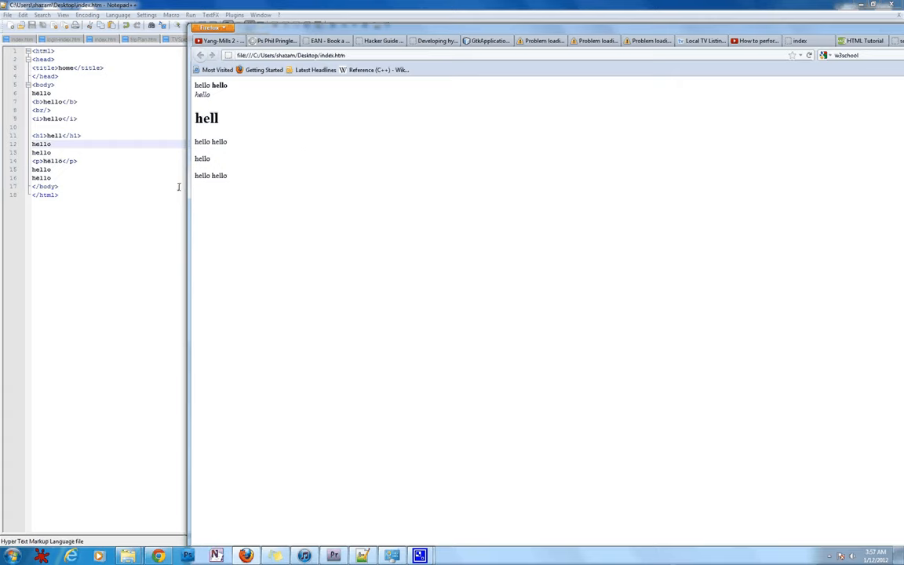
{"action": "mouse_move", "coordinate": [160, 147]}
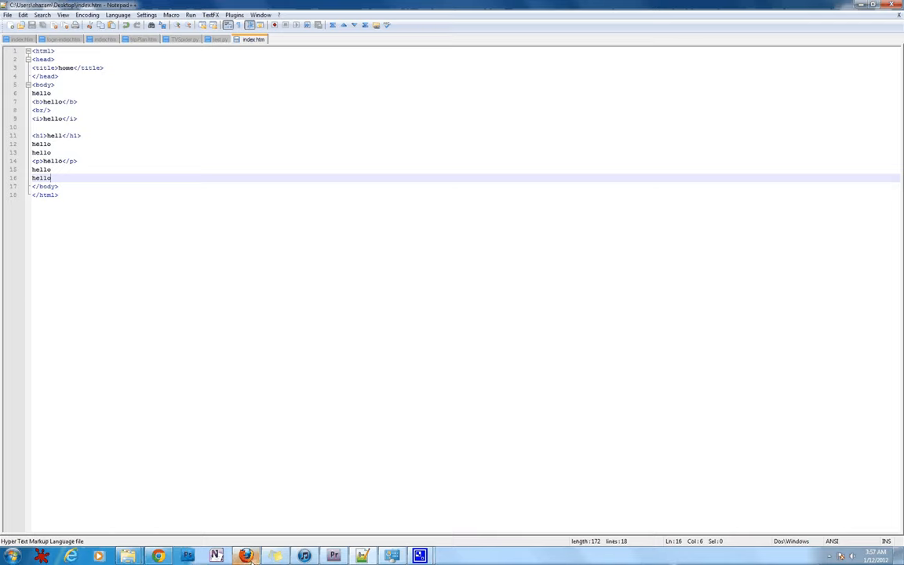
{"action": "left_click", "coordinate": [253, 556]}
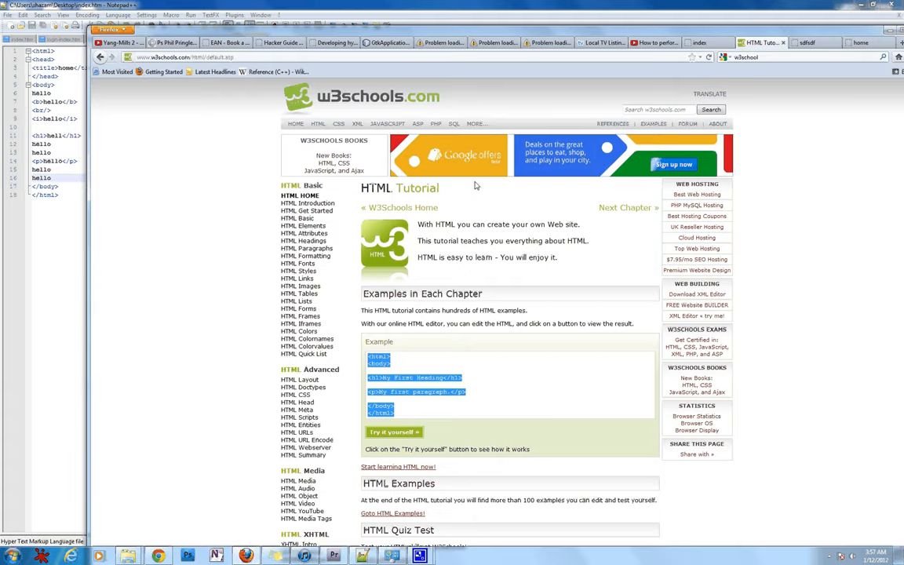
{"action": "scroll", "scroll_direction": "down", "scroll_amount": 3}
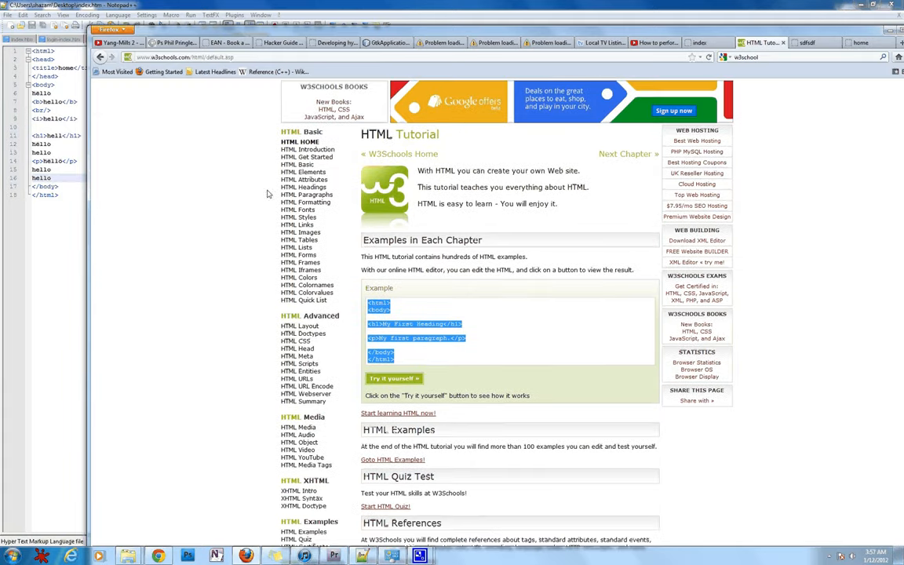
{"action": "mouse_move", "coordinate": [289, 158]}
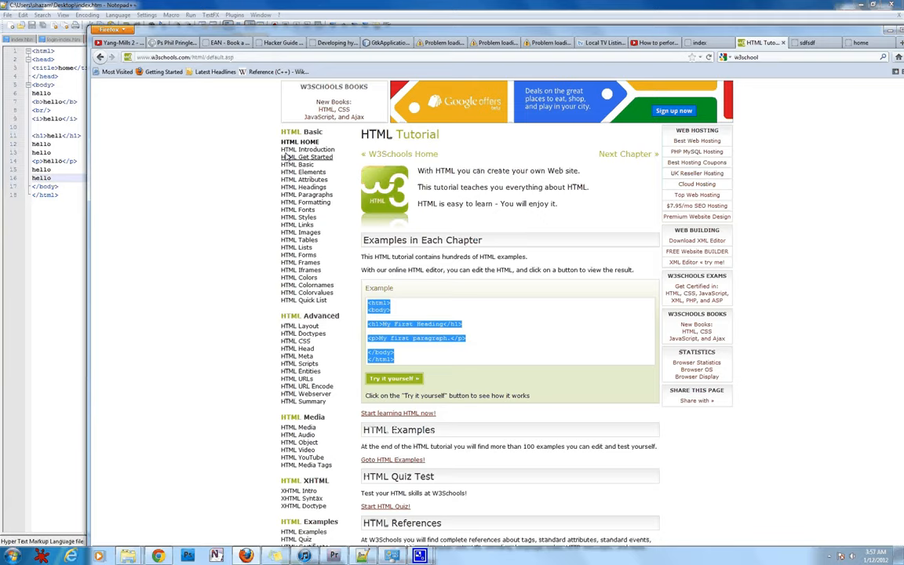
{"action": "mouse_move", "coordinate": [248, 303]}
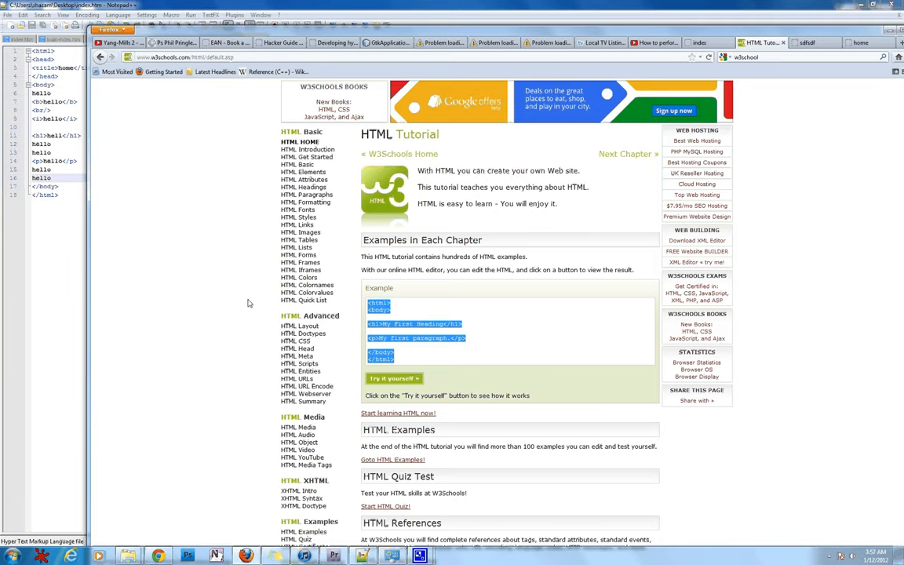
{"action": "mouse_move", "coordinate": [249, 351]}
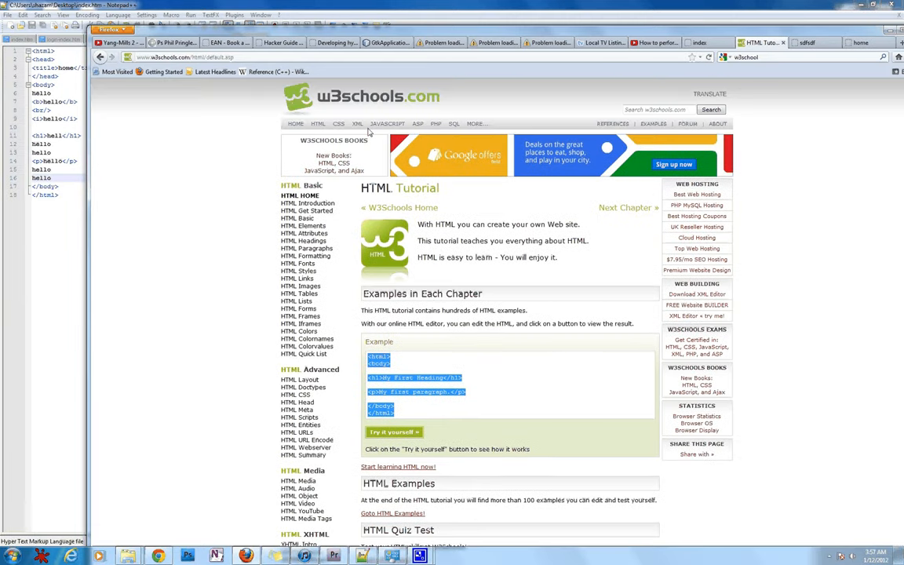
{"action": "mouse_move", "coordinate": [418, 125]}
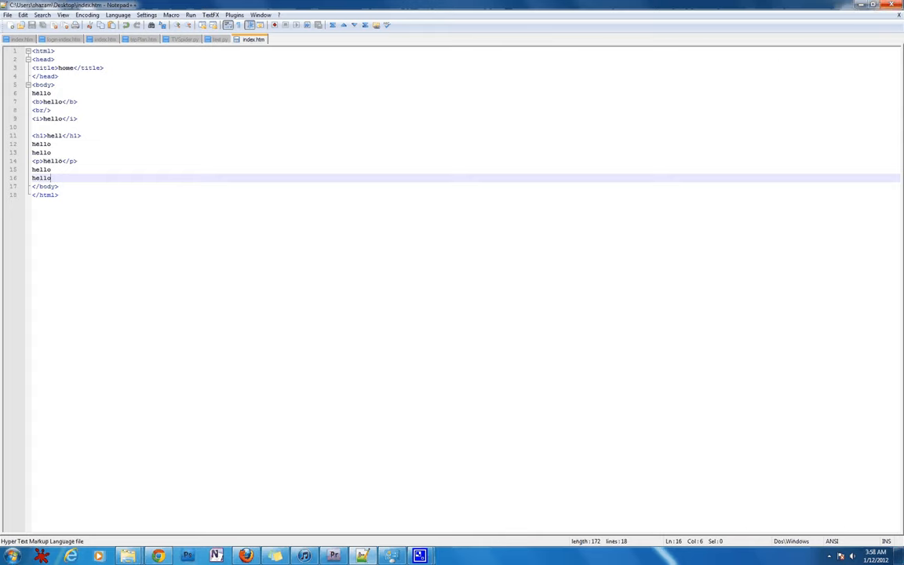
{"action": "mouse_move", "coordinate": [859, 9]}
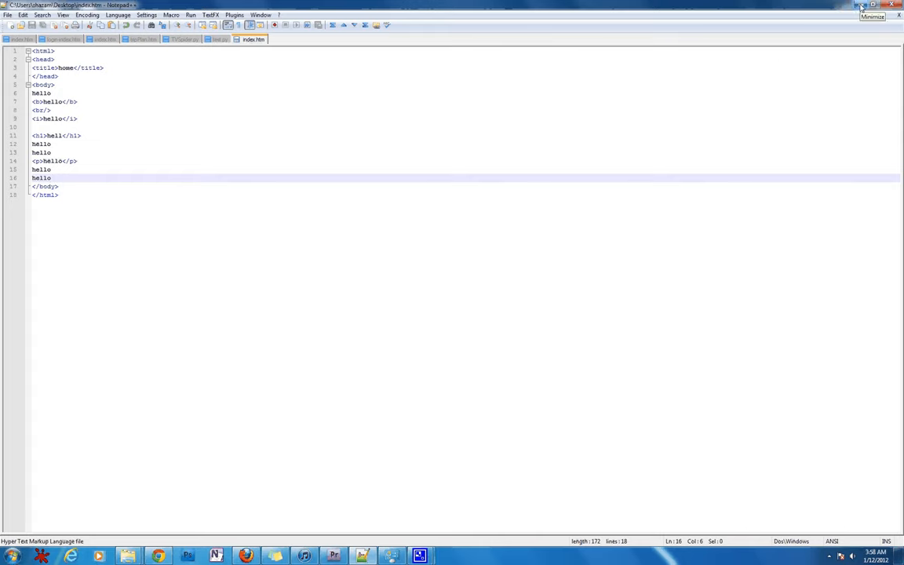
{"action": "mouse_move", "coordinate": [284, 530]}
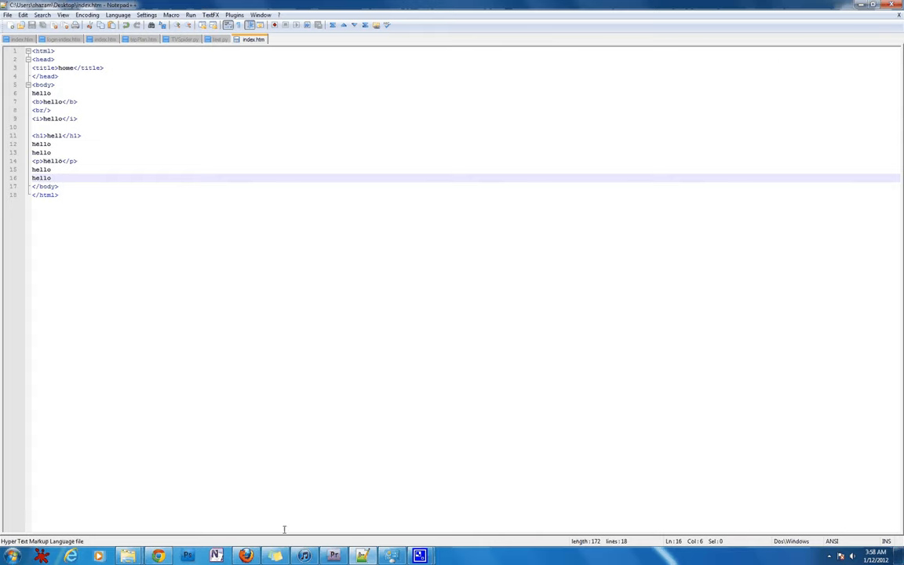